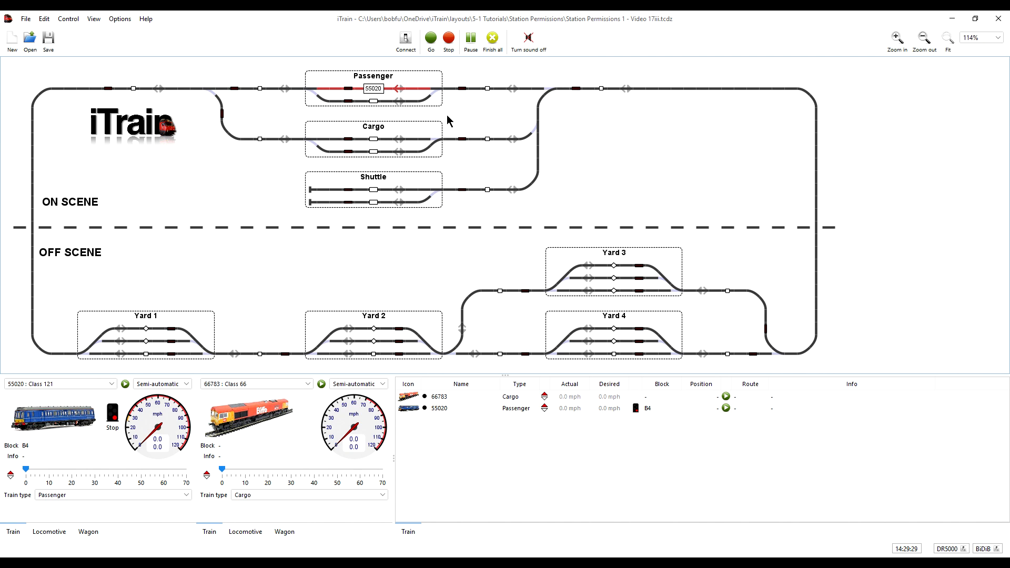
mouse_move(334, 273)
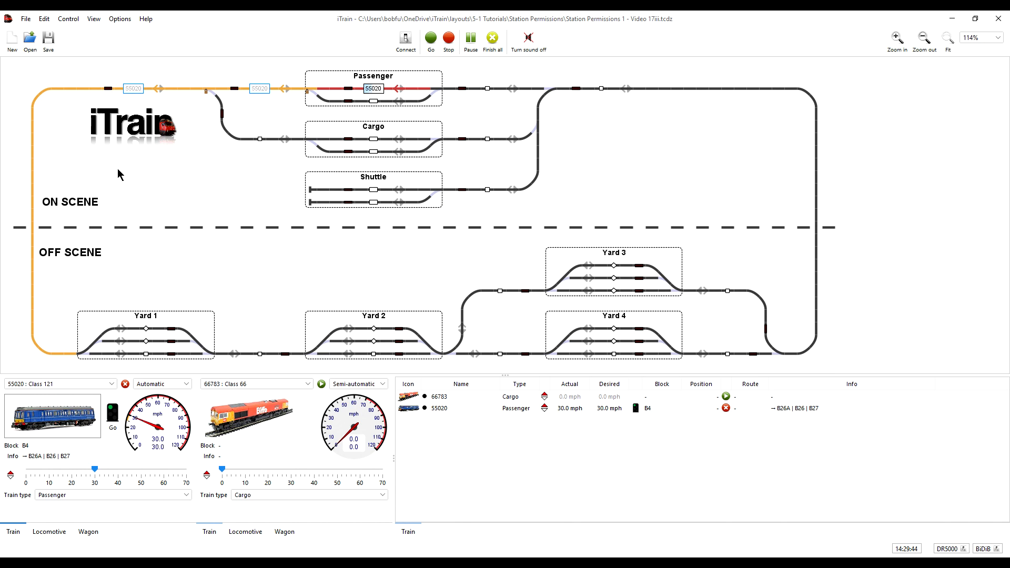
mouse_move(95, 220)
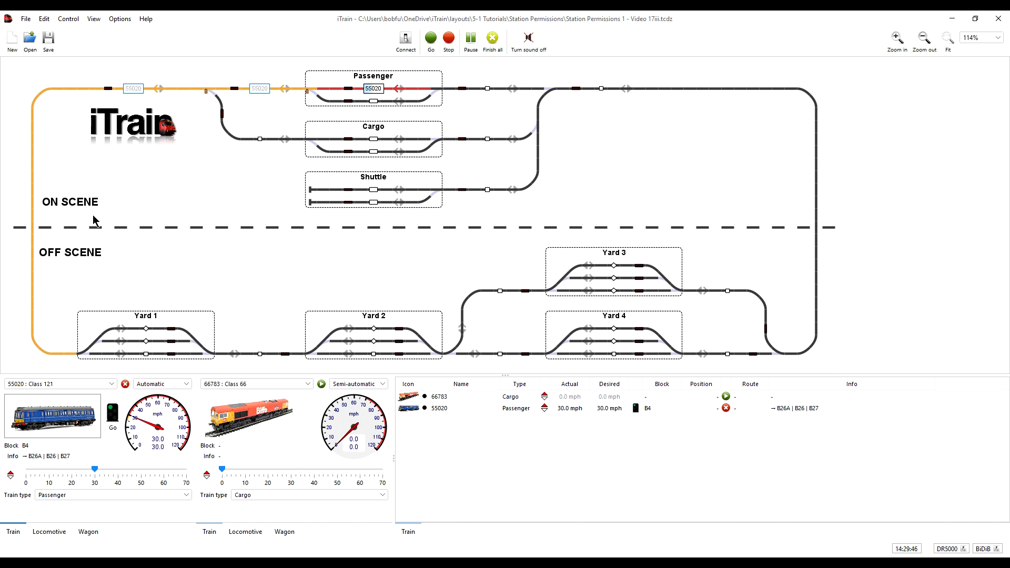
mouse_move(123, 288)
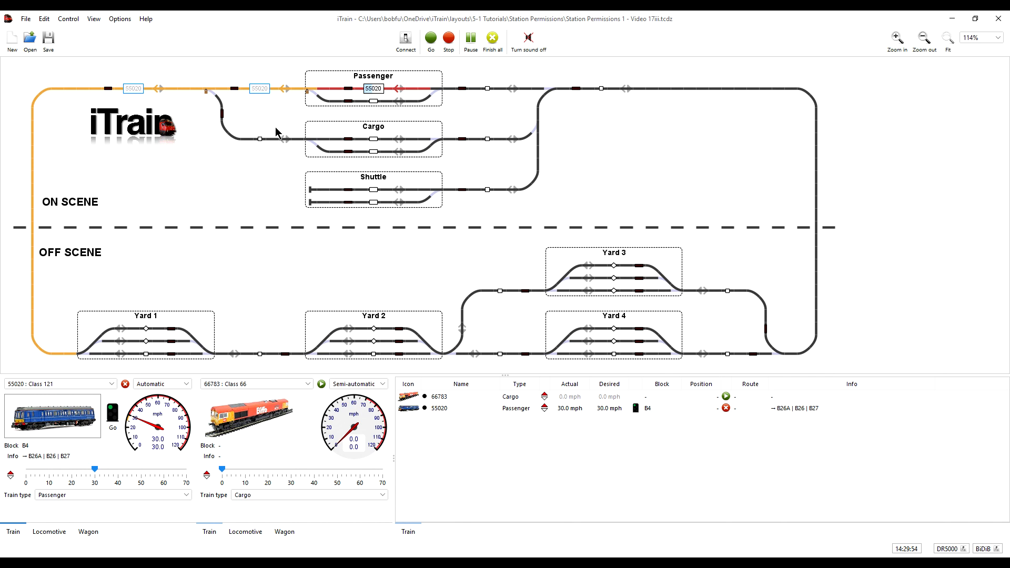
mouse_move(265, 130)
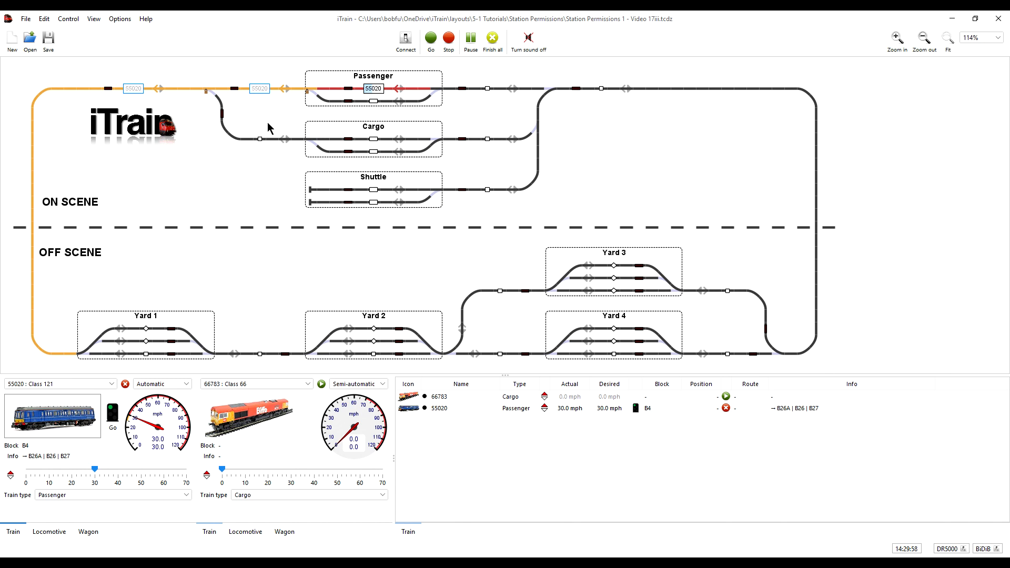
mouse_move(166, 121)
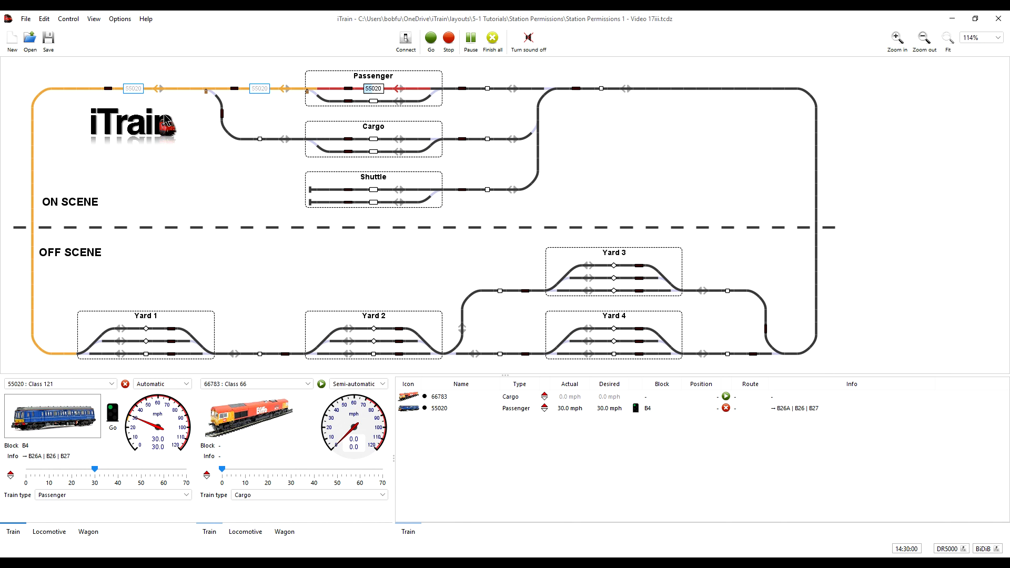
mouse_move(176, 225)
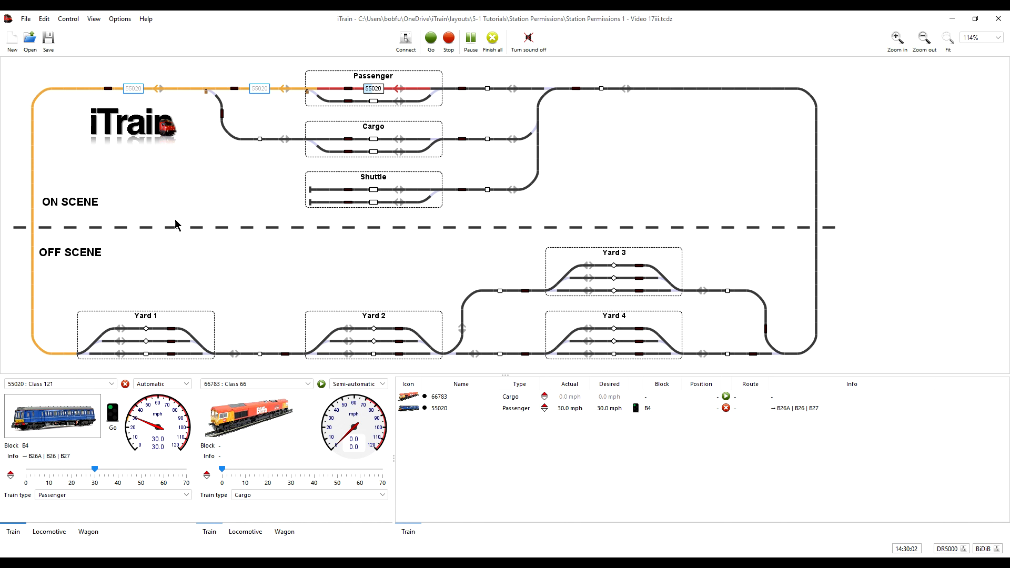
mouse_move(180, 237)
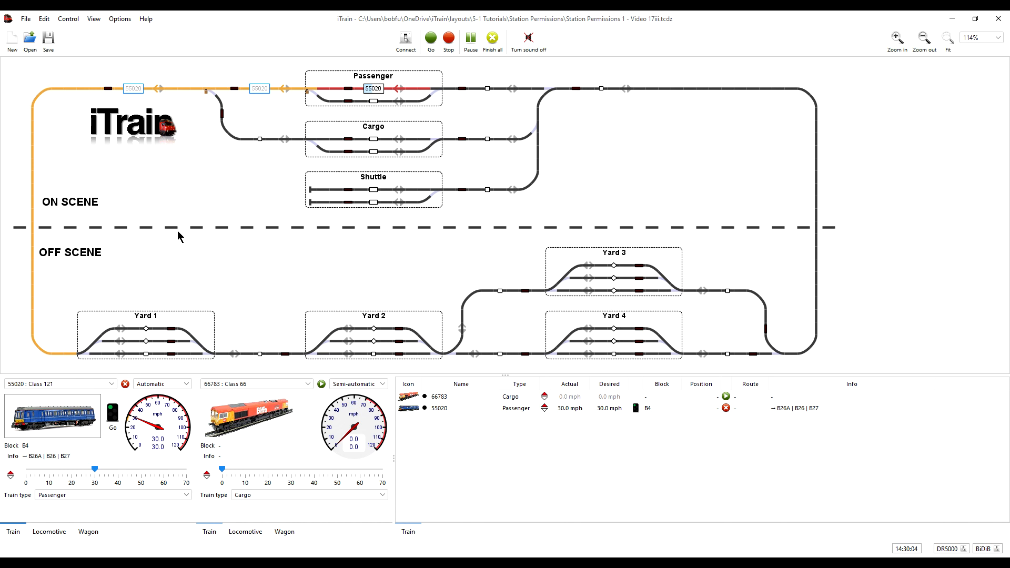
mouse_move(199, 282)
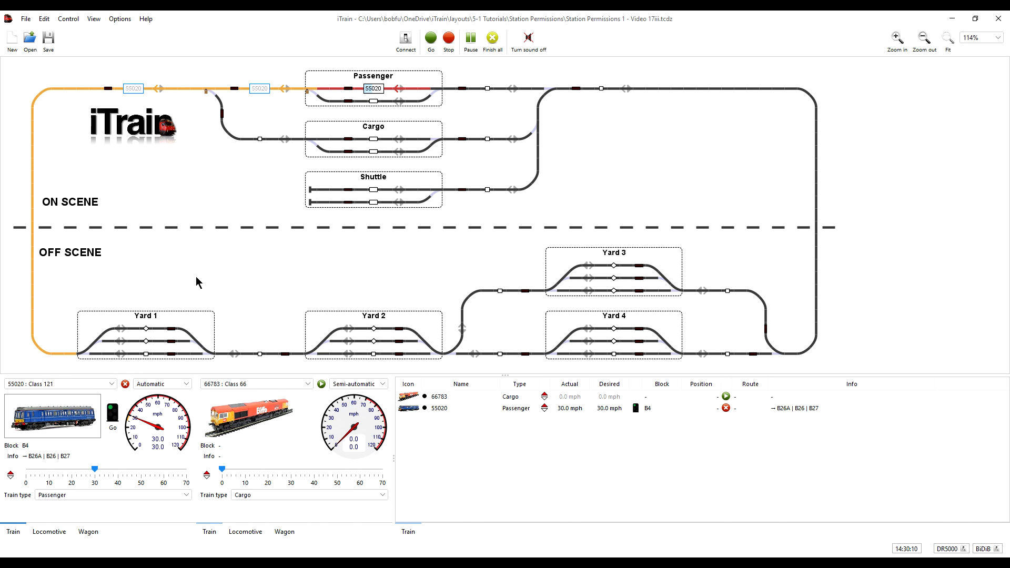
mouse_move(412, 347)
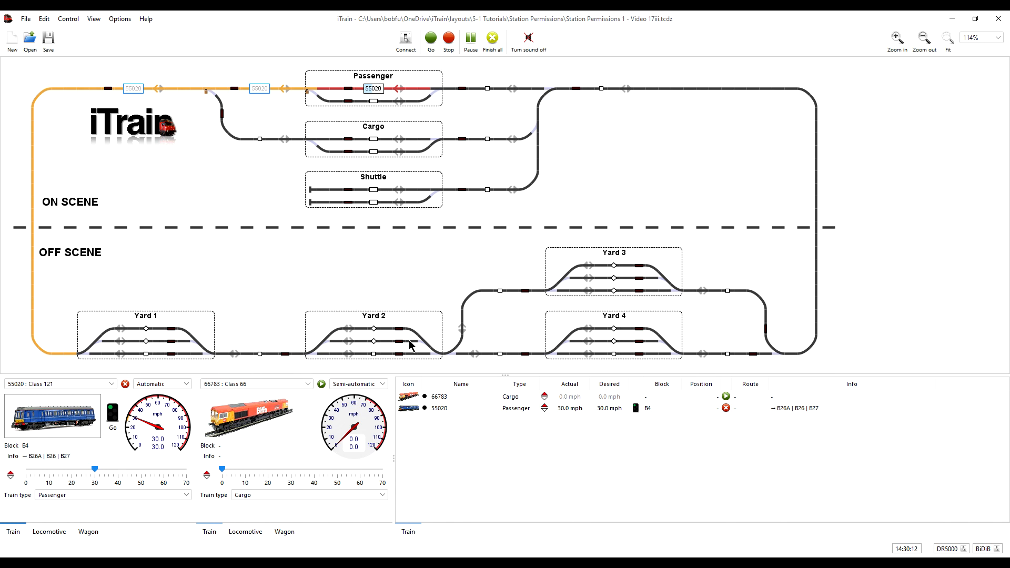
mouse_move(410, 346)
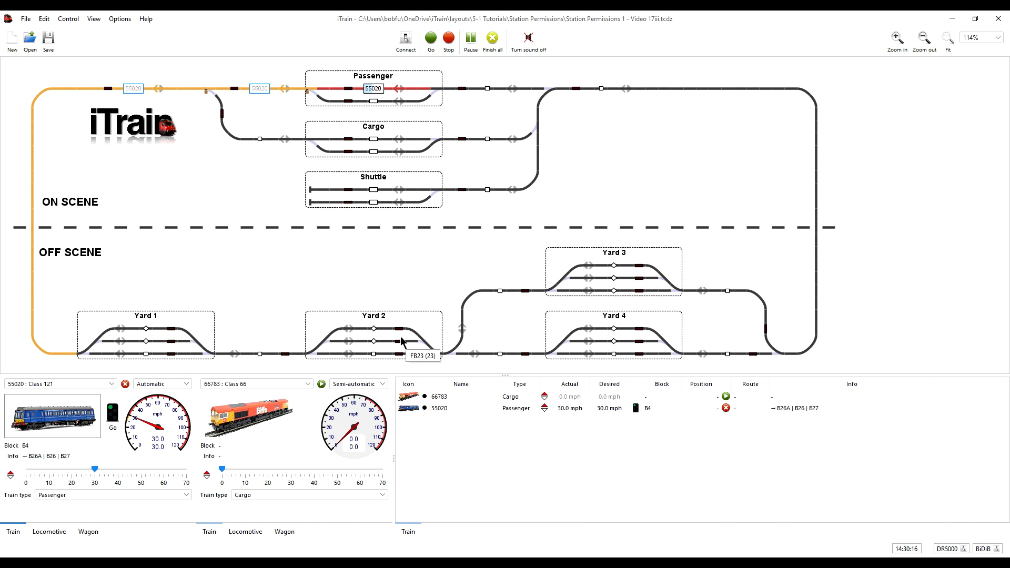
mouse_move(93, 74)
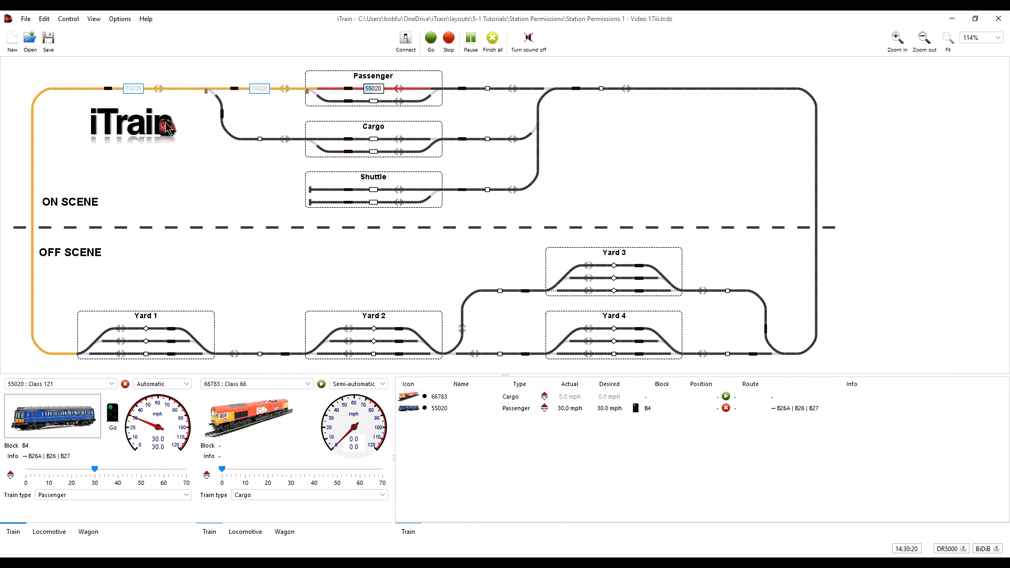
mouse_move(189, 208)
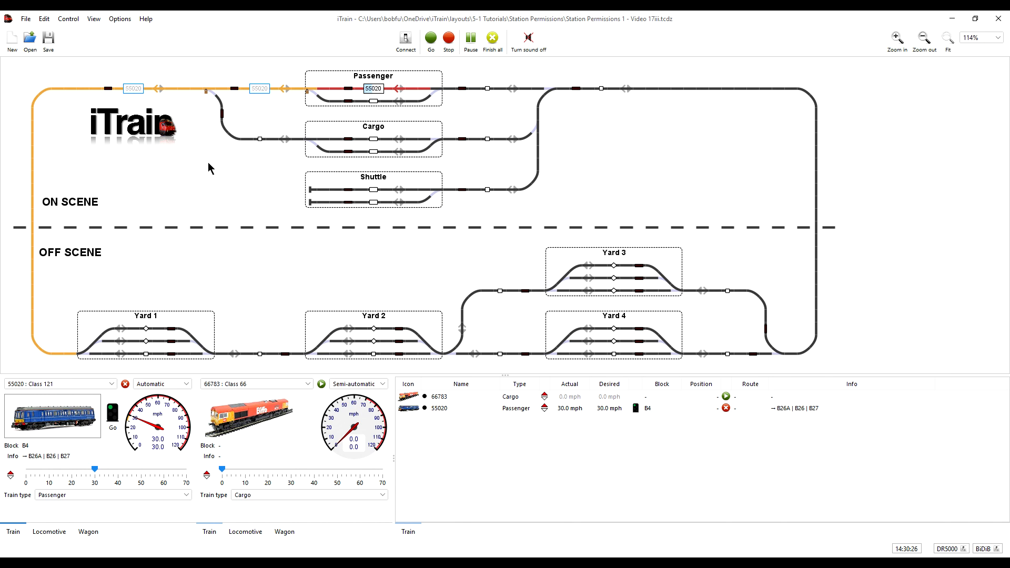
mouse_move(233, 111)
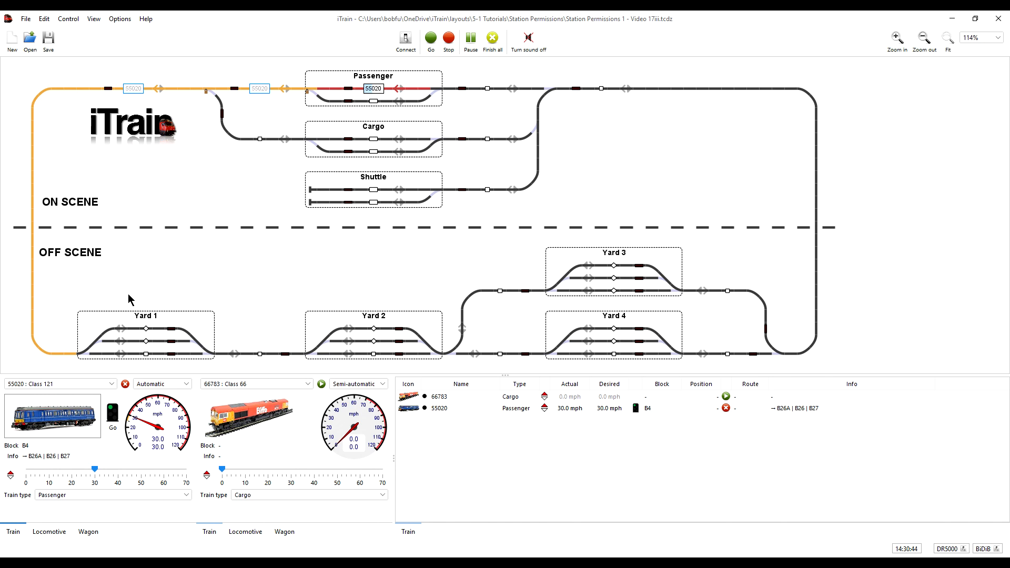
mouse_move(239, 346)
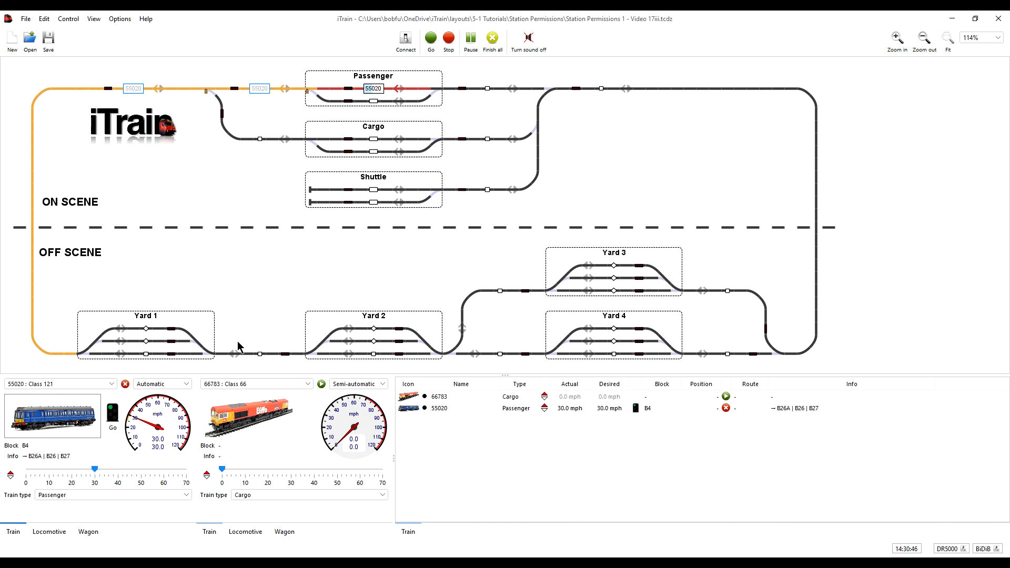
mouse_move(411, 375)
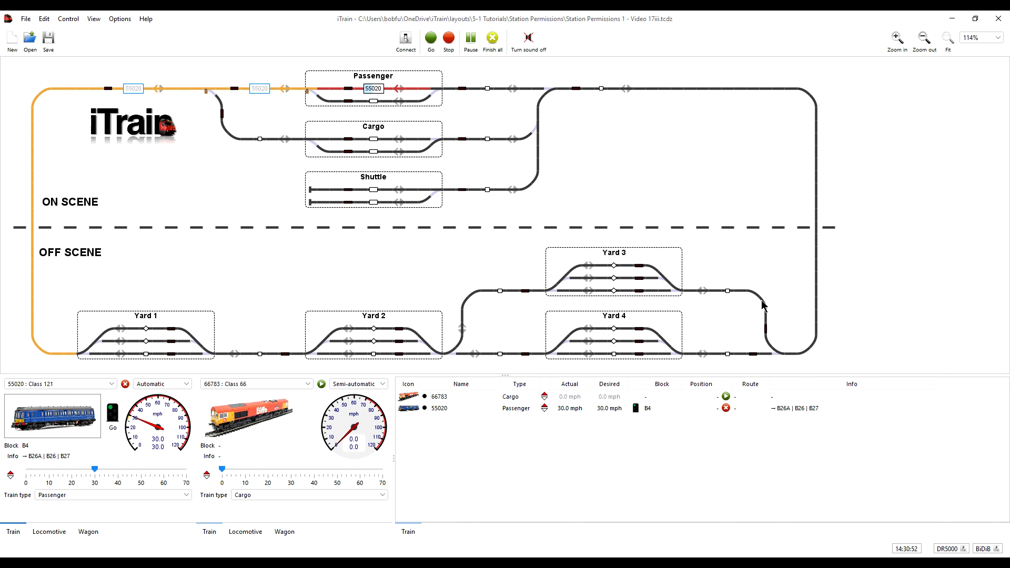
mouse_move(765, 130)
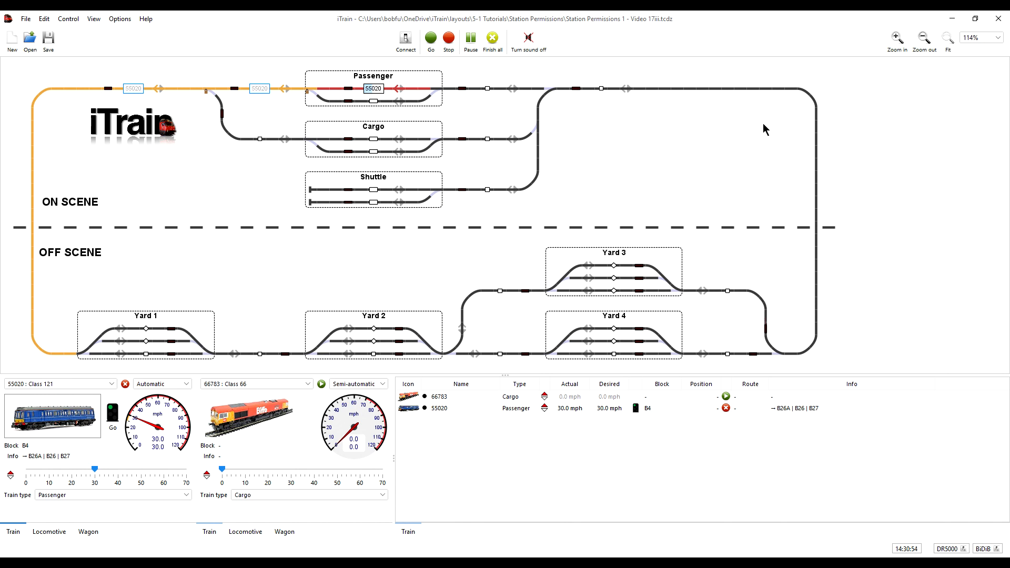
mouse_move(453, 148)
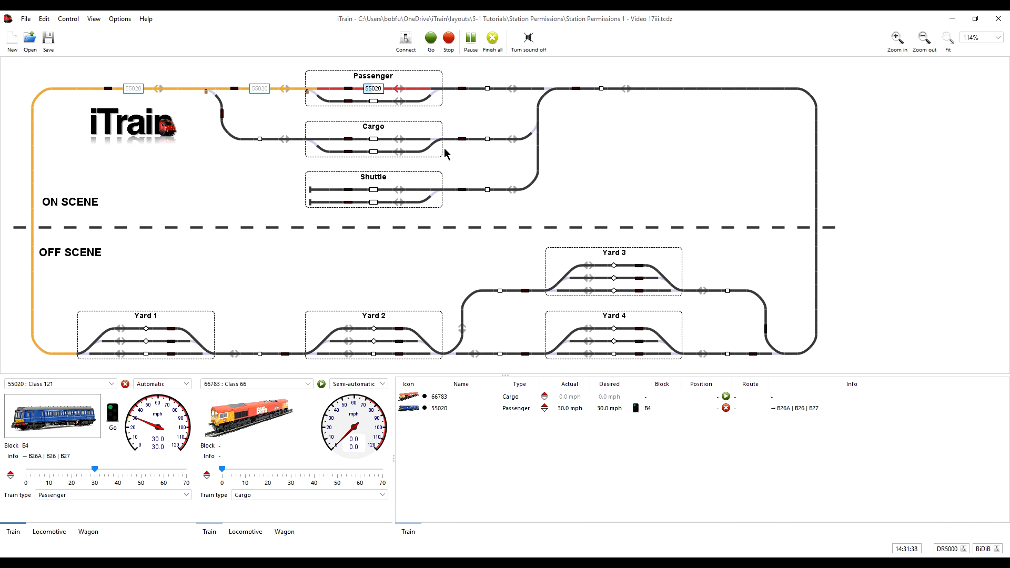
mouse_move(442, 153)
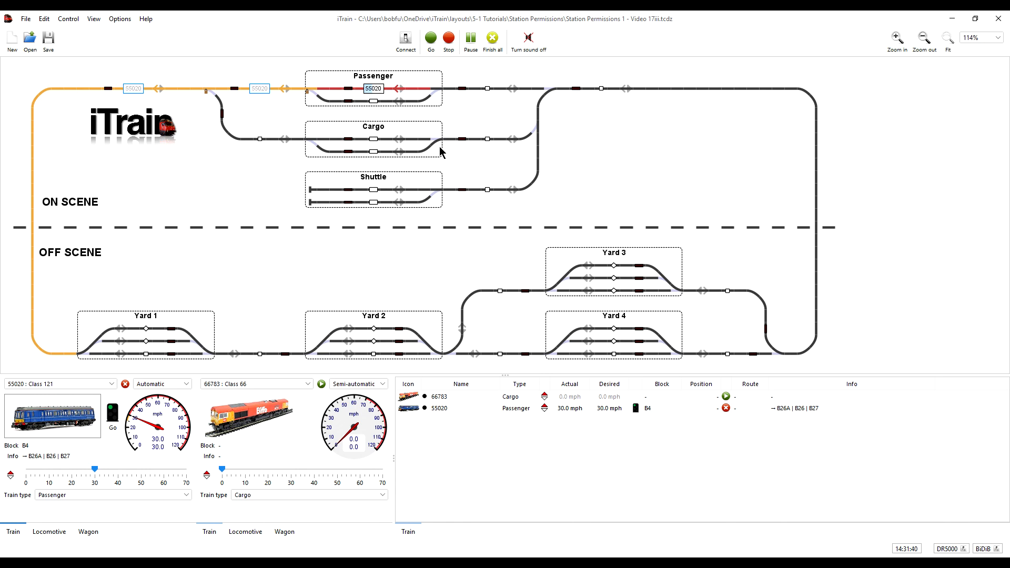
mouse_move(440, 152)
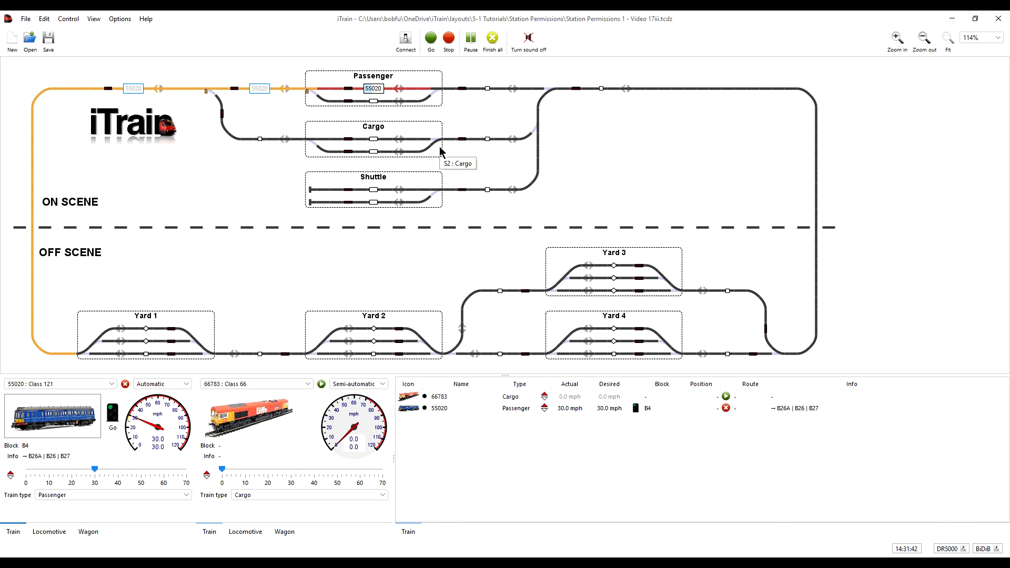
mouse_move(192, 93)
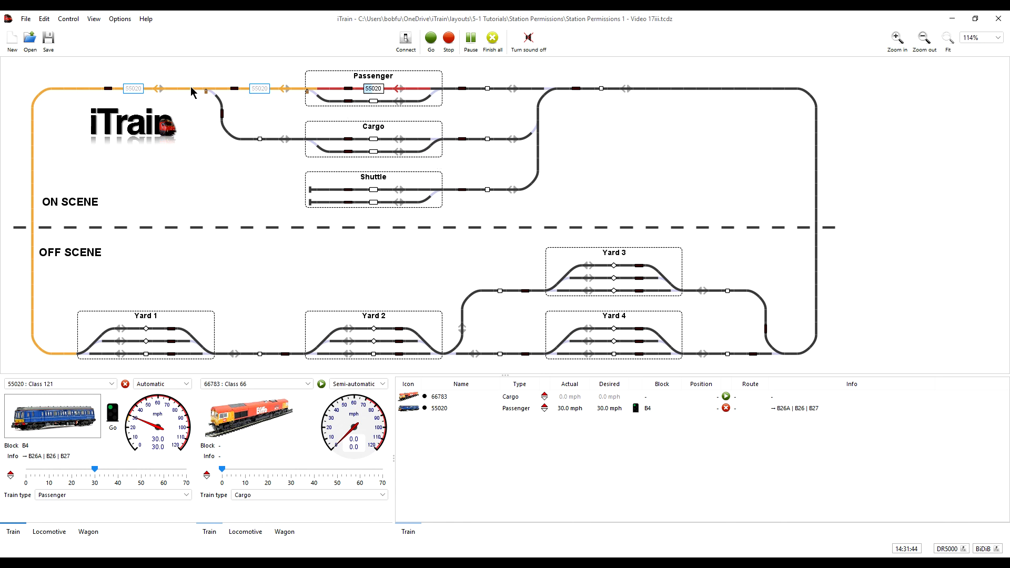
mouse_move(473, 416)
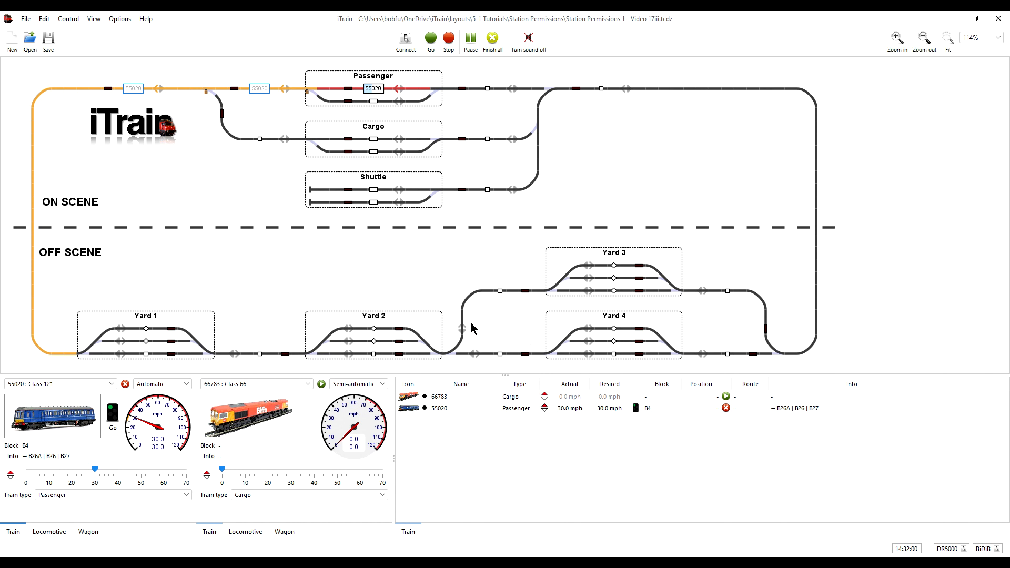
mouse_move(404, 308)
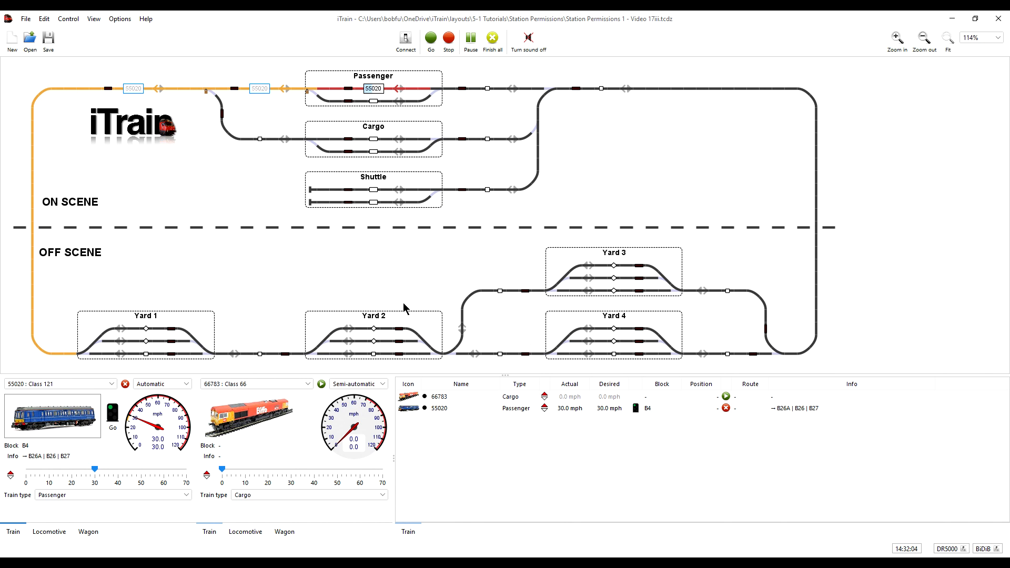
mouse_move(554, 266)
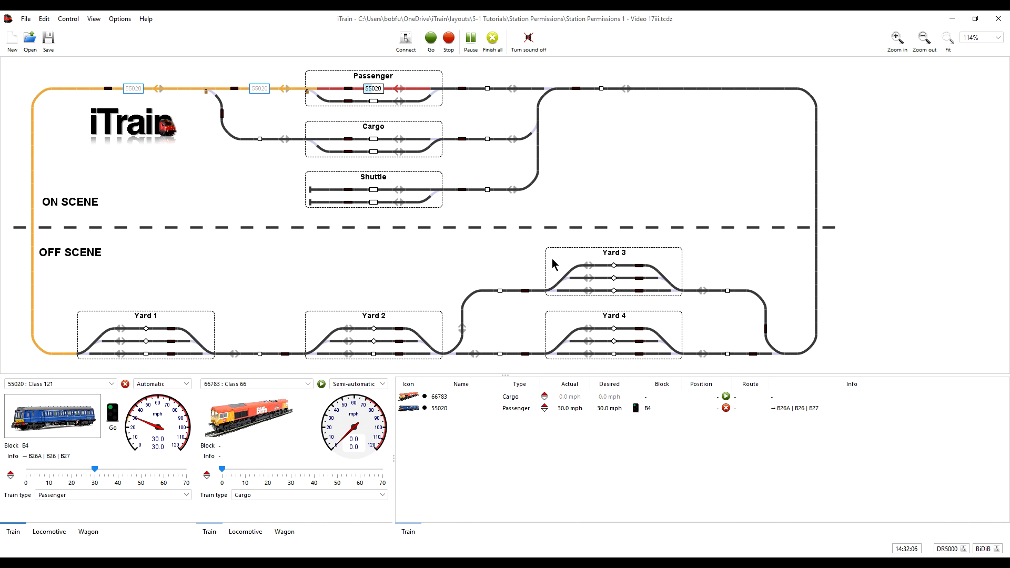
mouse_move(455, 295)
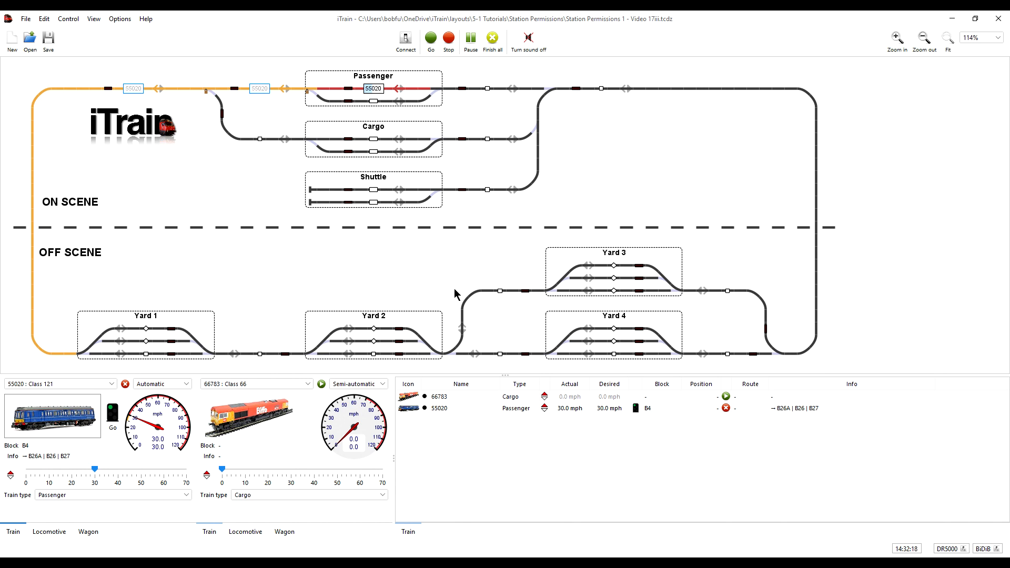
mouse_move(436, 271)
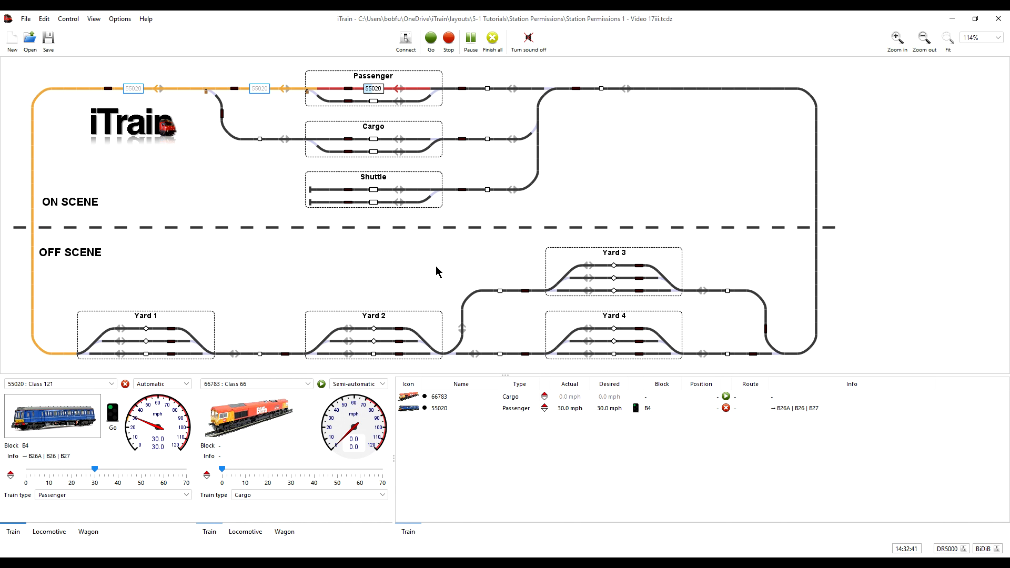
mouse_move(312, 93)
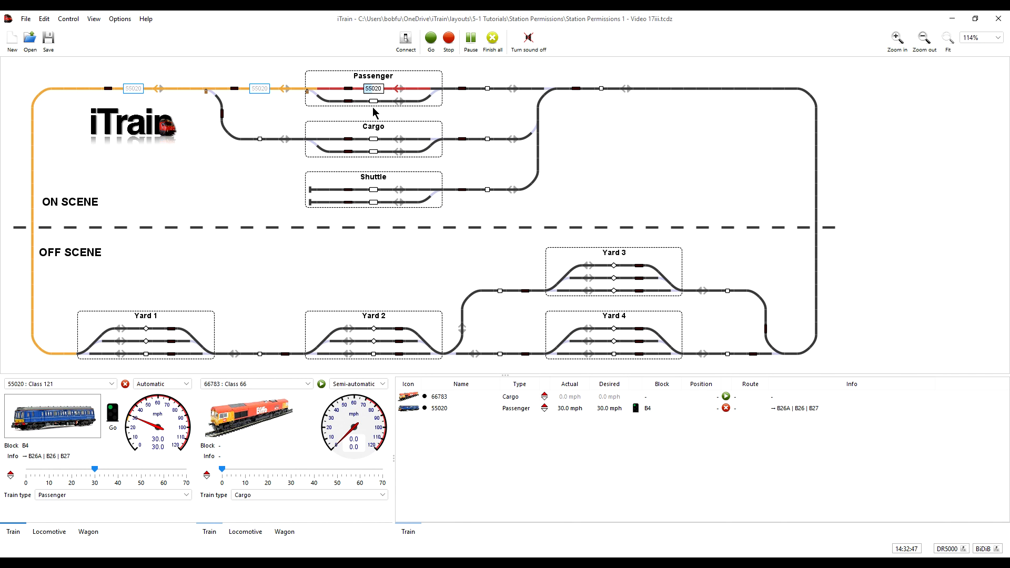
mouse_move(349, 109)
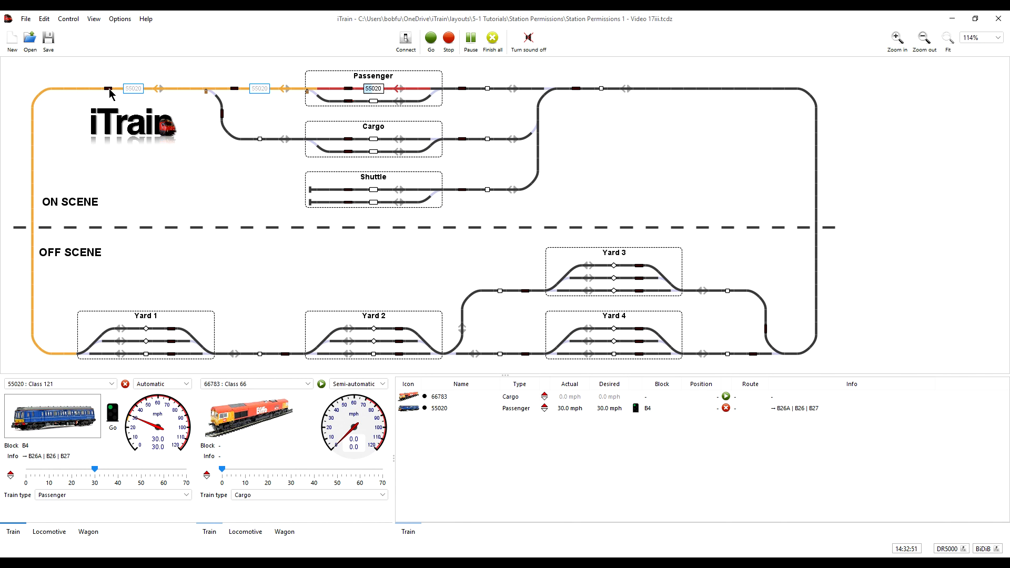
mouse_move(308, 358)
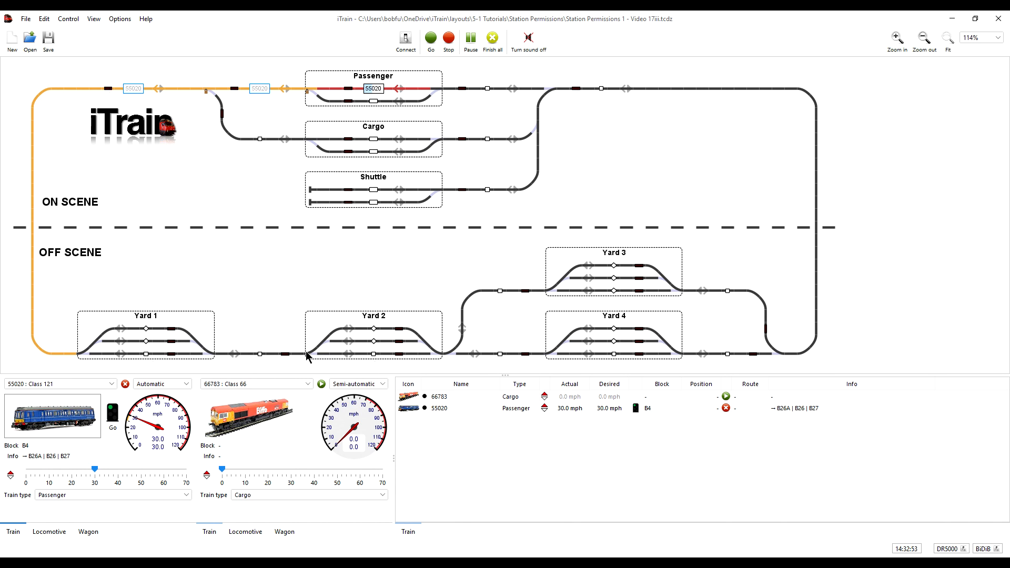
mouse_move(380, 359)
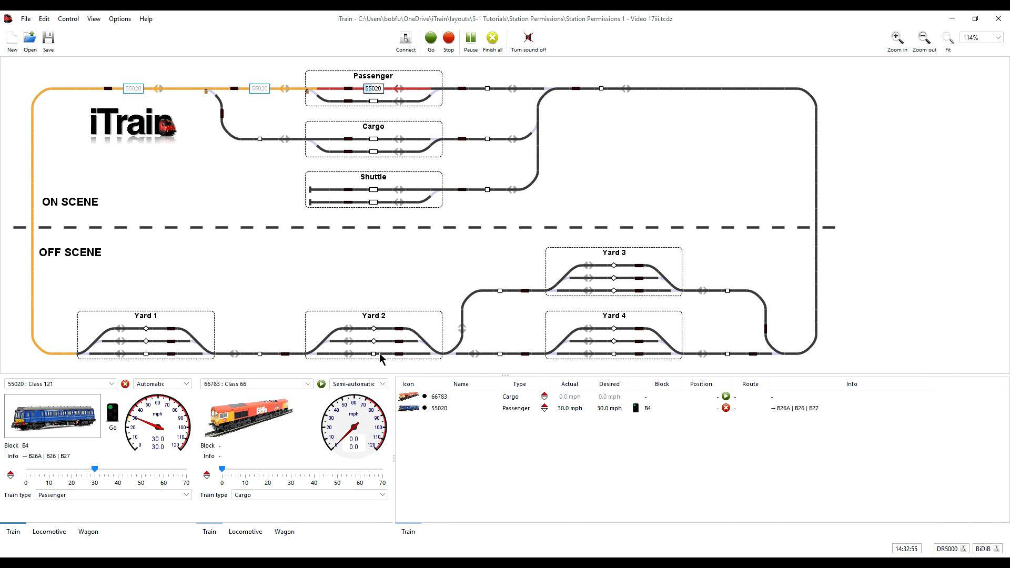
mouse_move(609, 303)
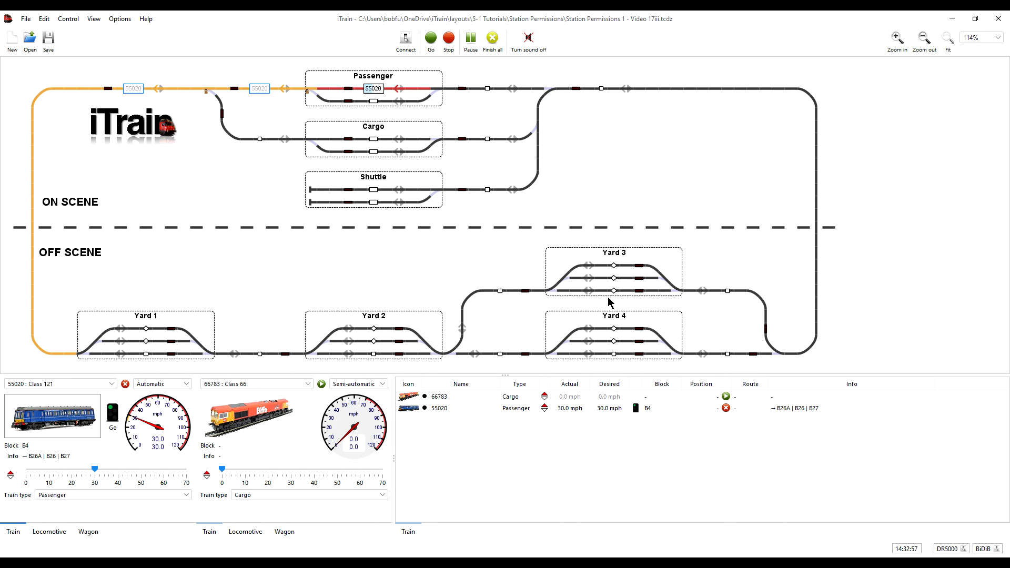
mouse_move(629, 96)
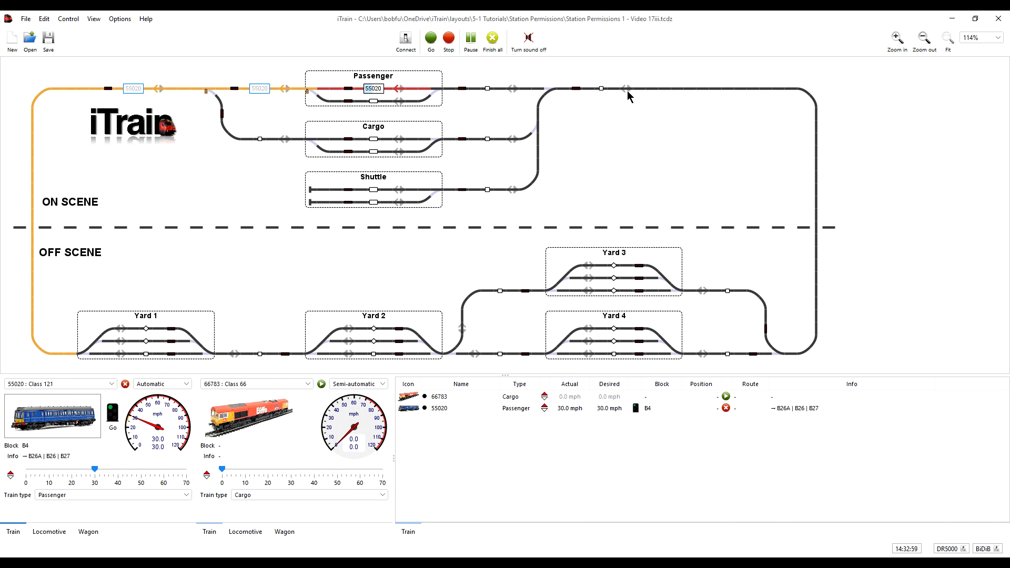
mouse_move(478, 94)
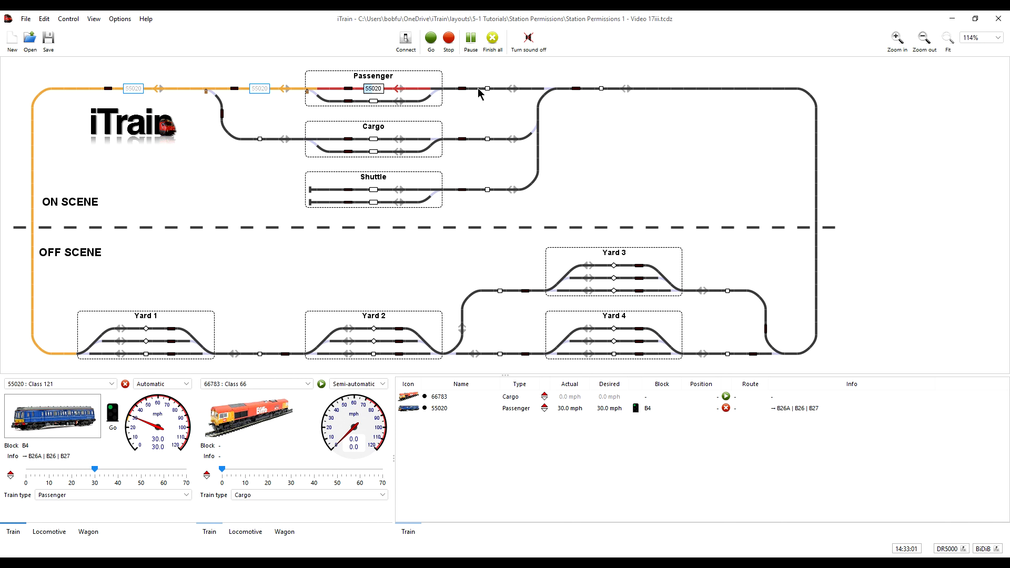
mouse_move(385, 128)
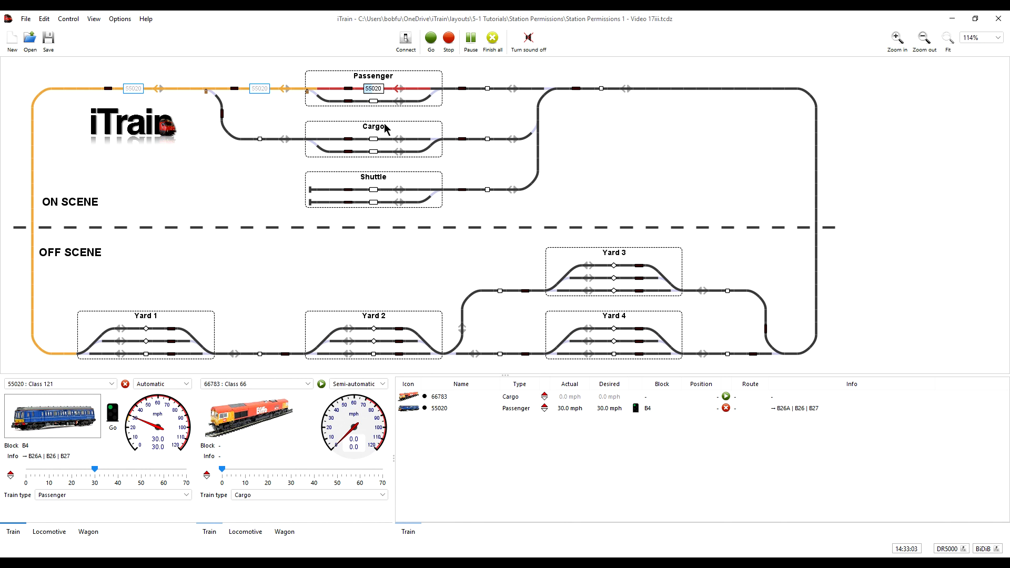
Step: Set the Passenger train type's reservation count to 10 via Edit > Train types and apply it
click(44, 19)
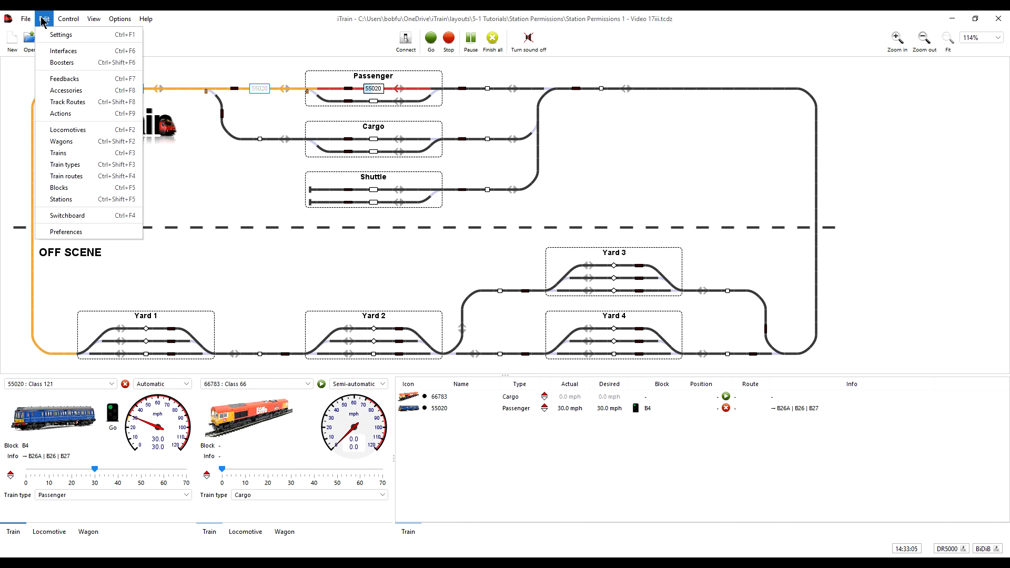
mouse_move(64, 165)
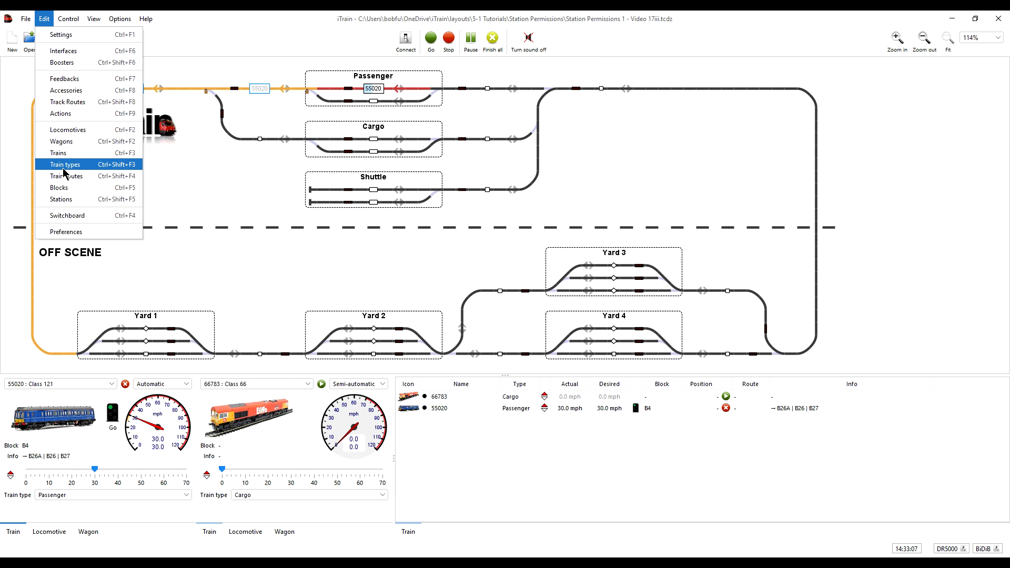
click(67, 164)
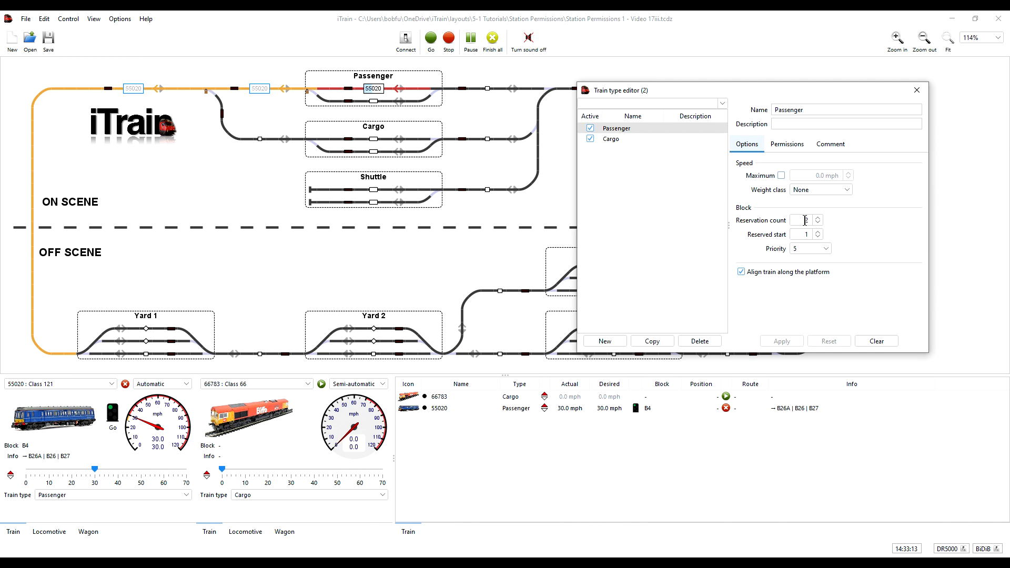
click(816, 218)
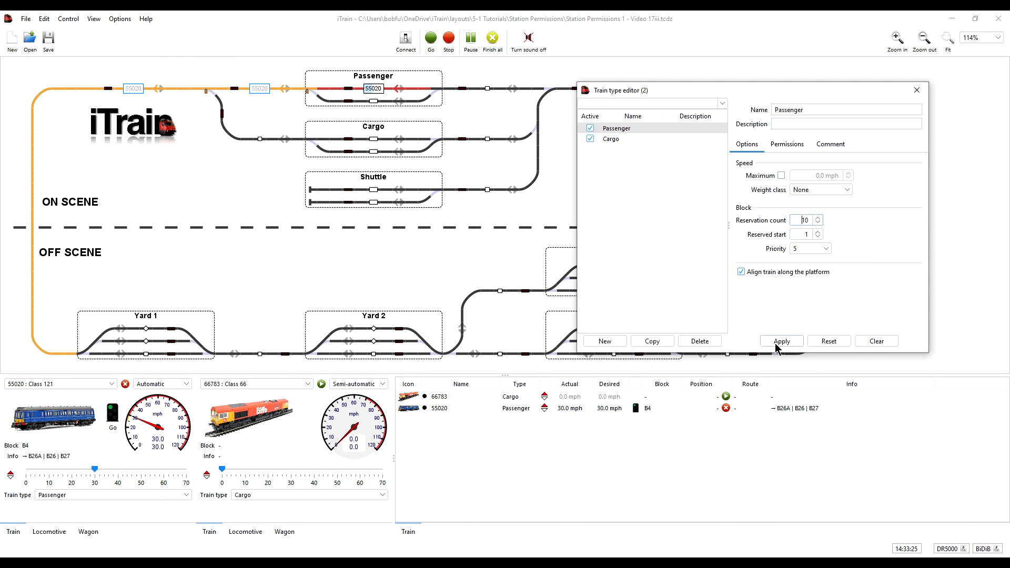
click(781, 341)
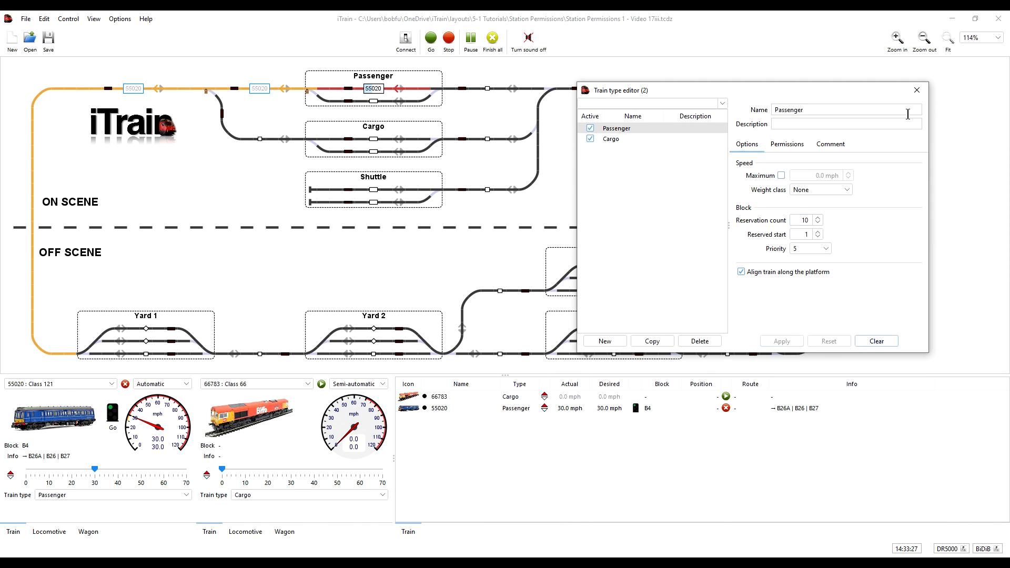
click(917, 89)
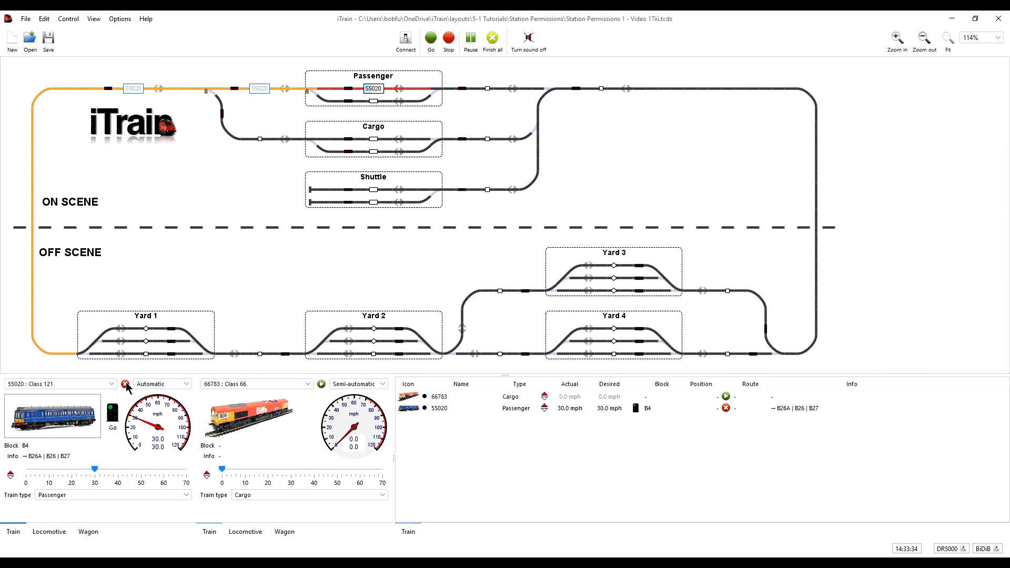
Step: Restart train 55020's automatic driving so it reserves ahead into Yard 1
click(127, 385)
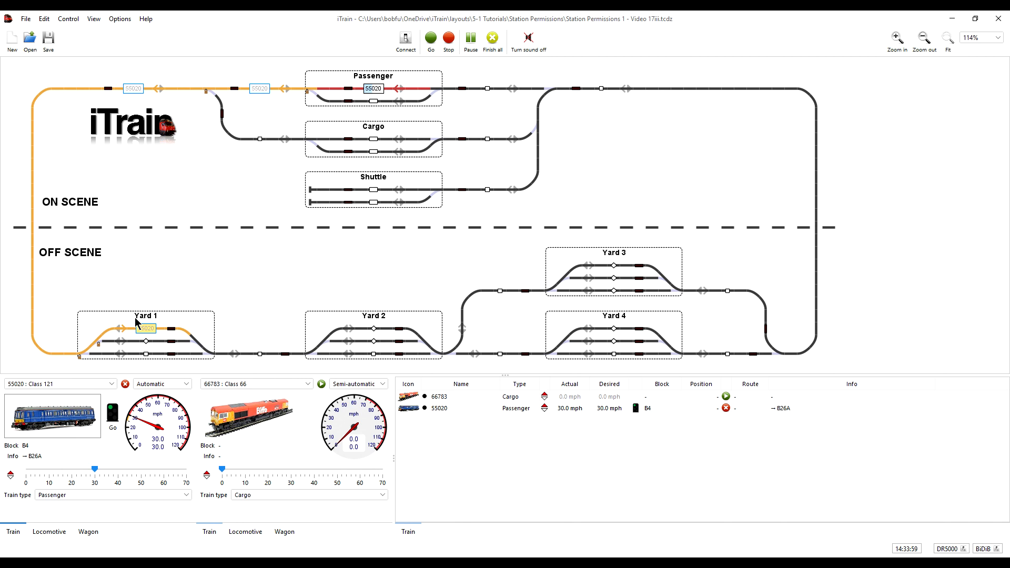
mouse_move(166, 330)
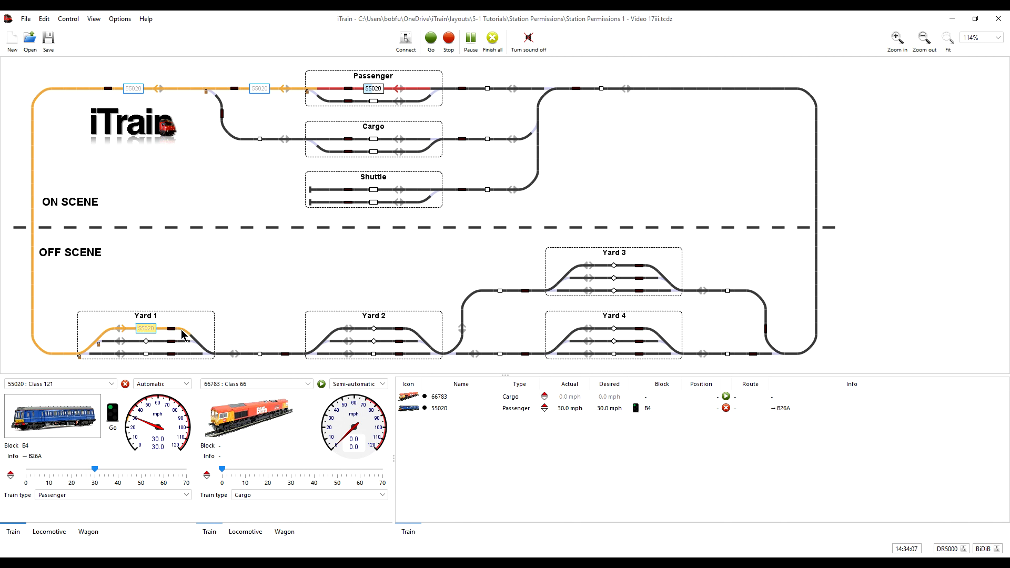
mouse_move(185, 333)
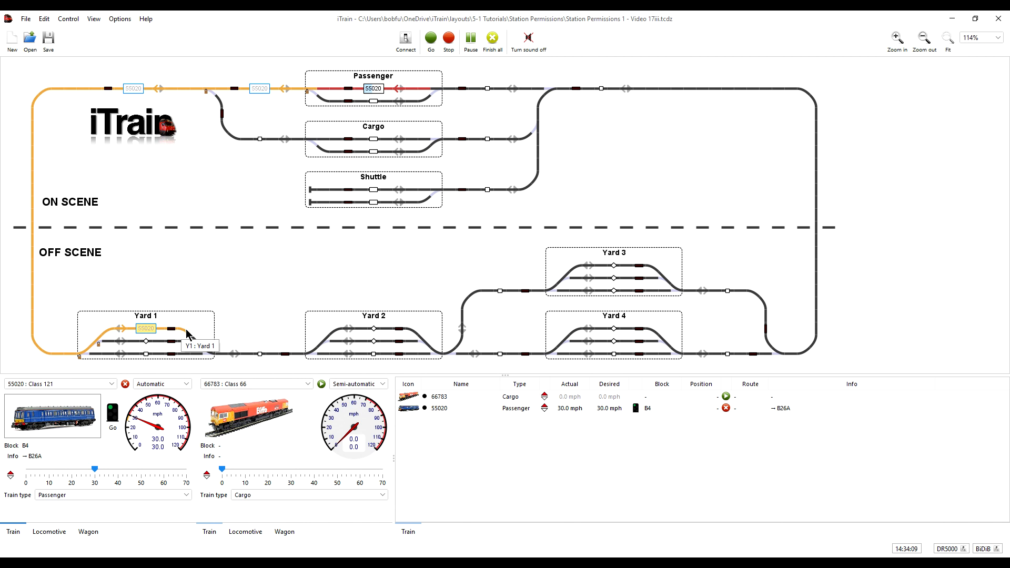
mouse_move(207, 340)
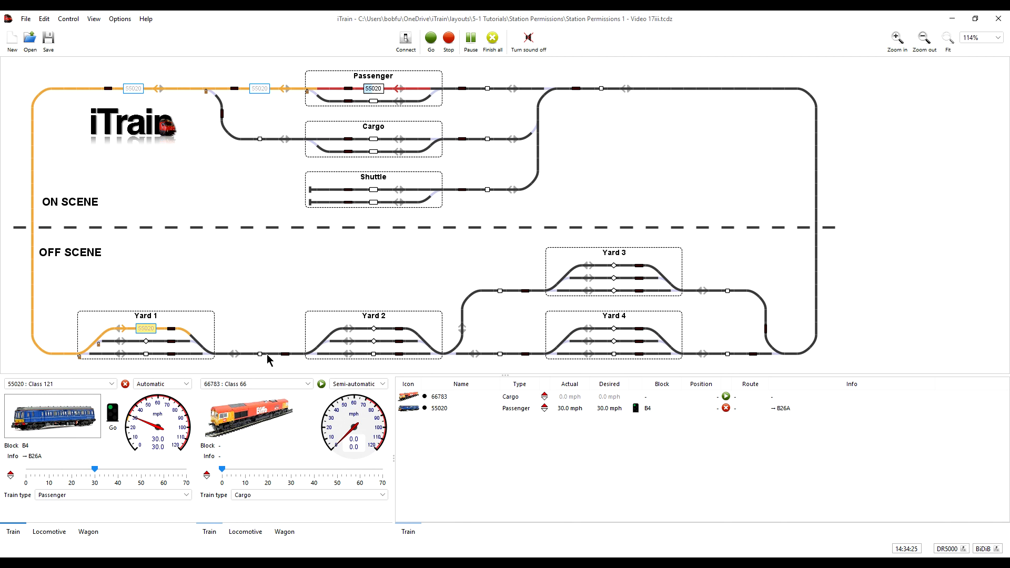
mouse_move(285, 349)
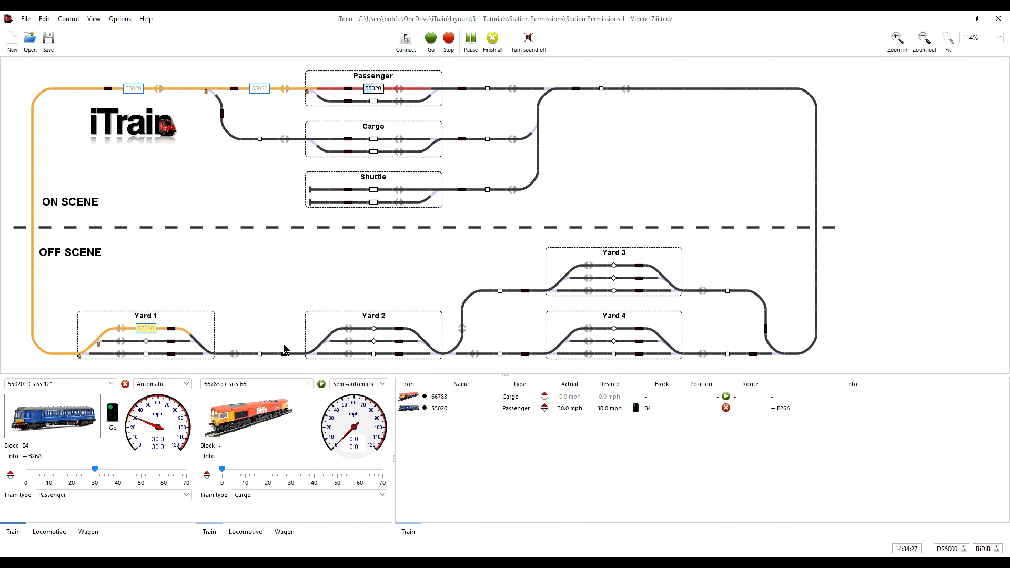
mouse_move(124, 308)
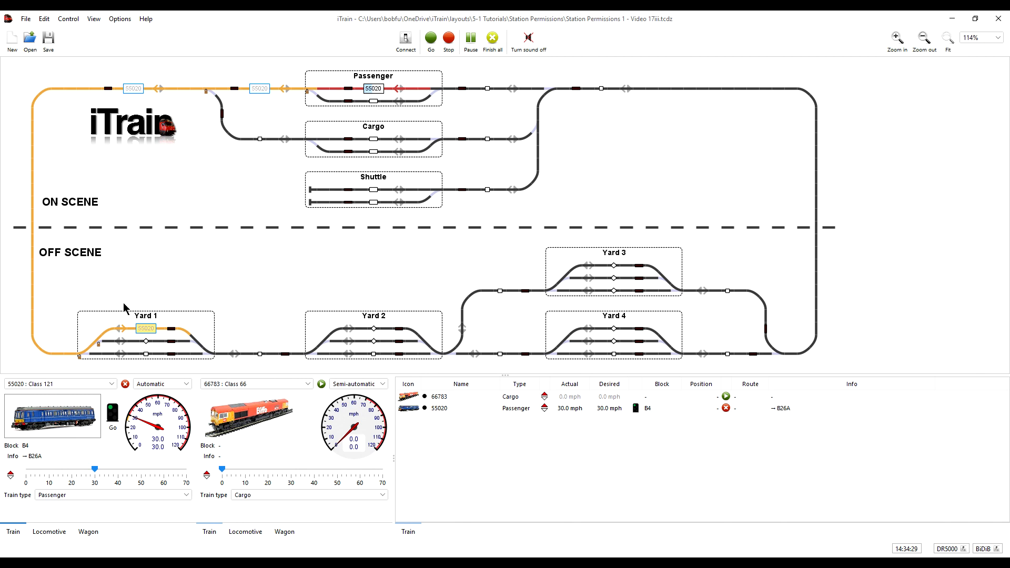
mouse_move(28, 234)
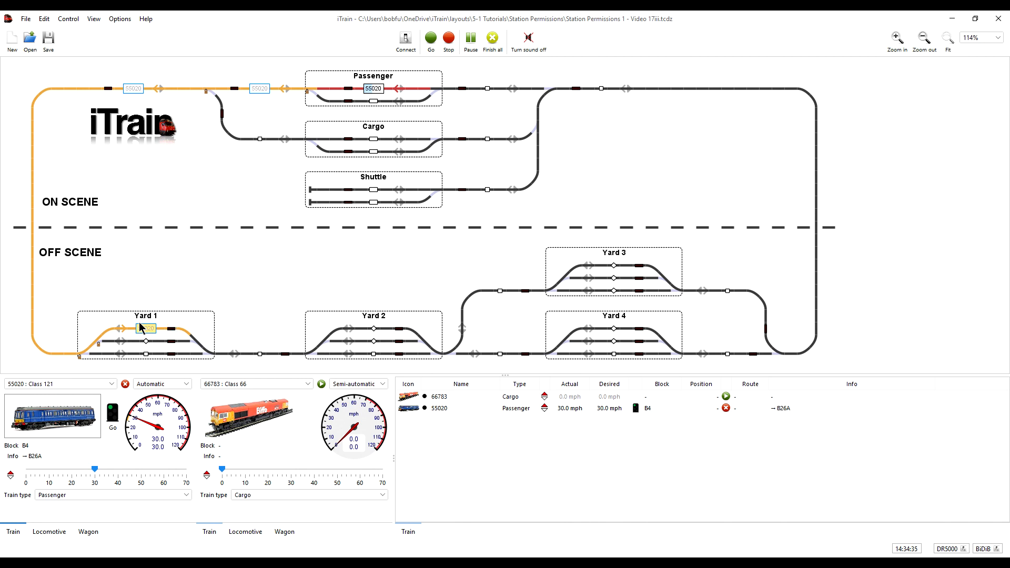
mouse_move(169, 335)
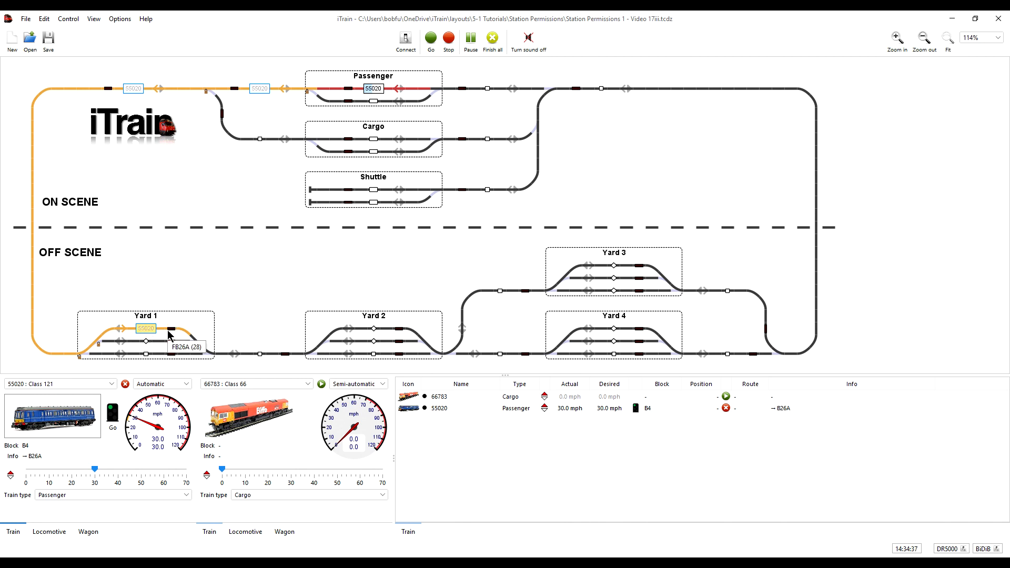
mouse_move(199, 322)
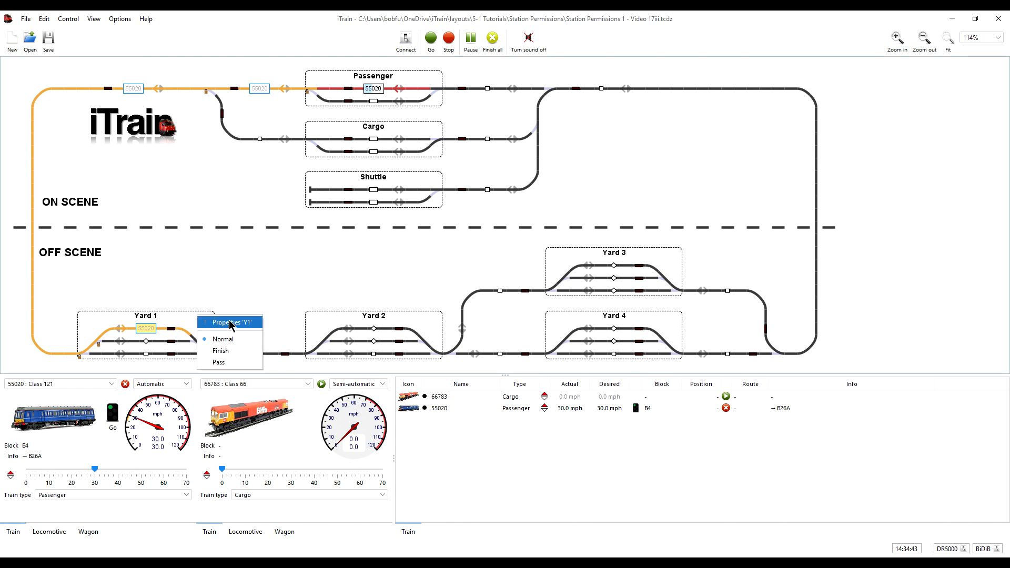
Step: Set Y1 station's reservation to Continue for the Other train types entry and confirm
click(230, 322)
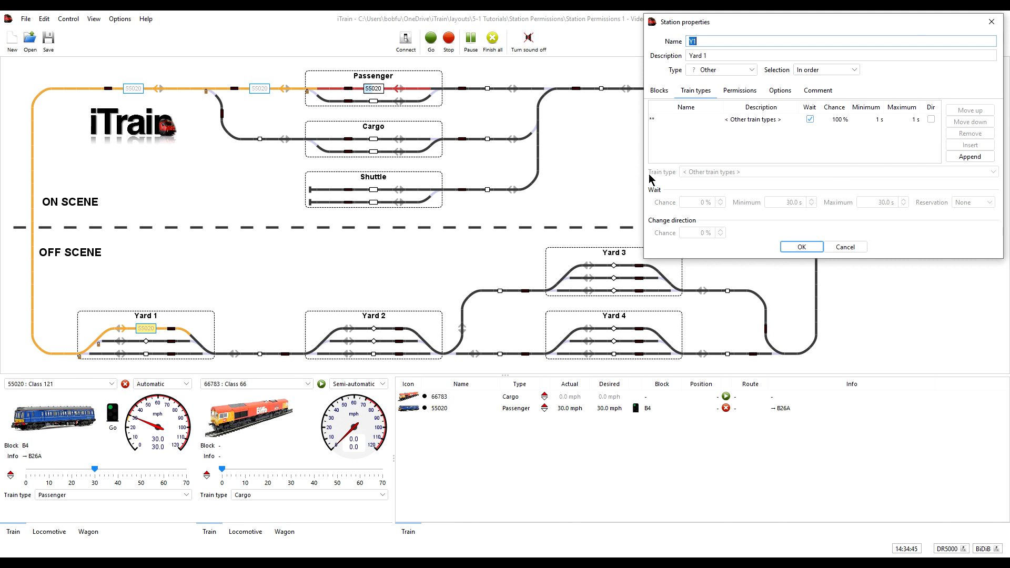
mouse_move(673, 169)
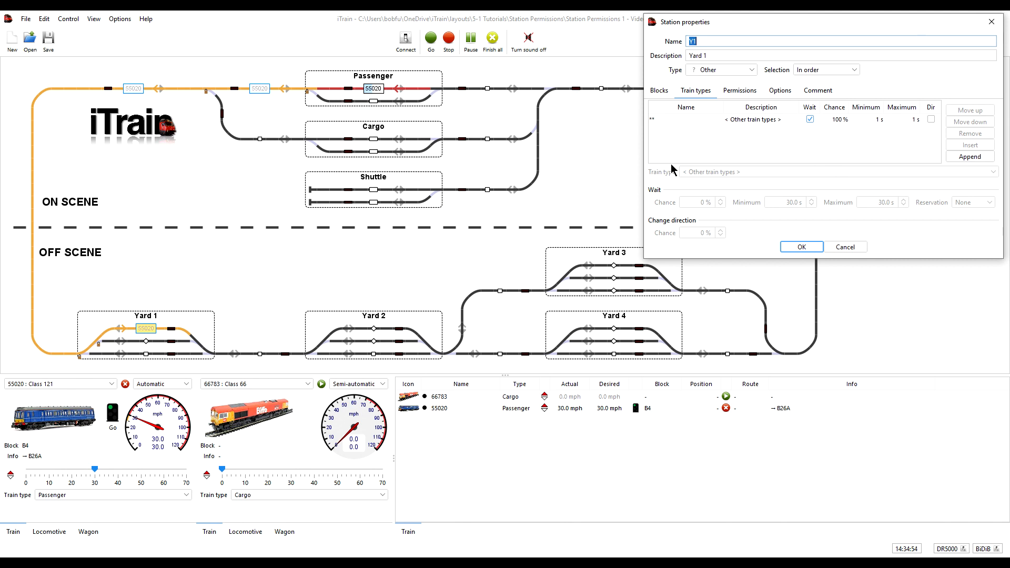
mouse_move(676, 168)
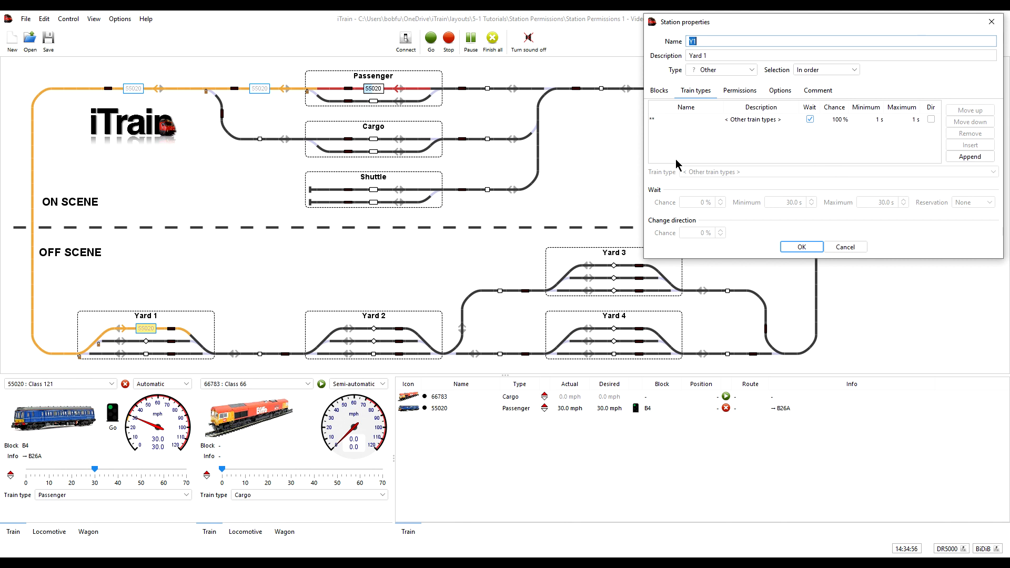
mouse_move(419, 270)
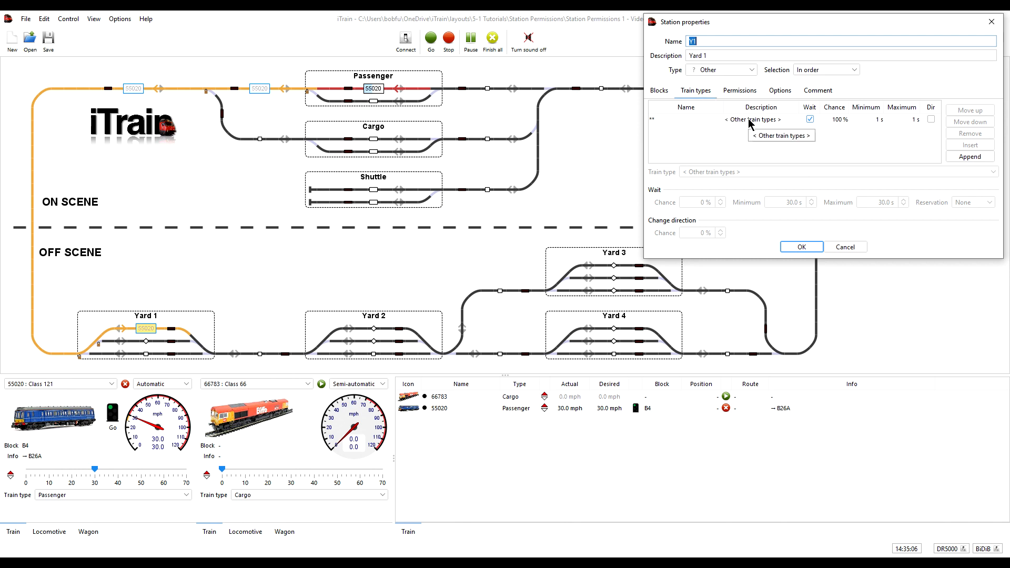
click(760, 119)
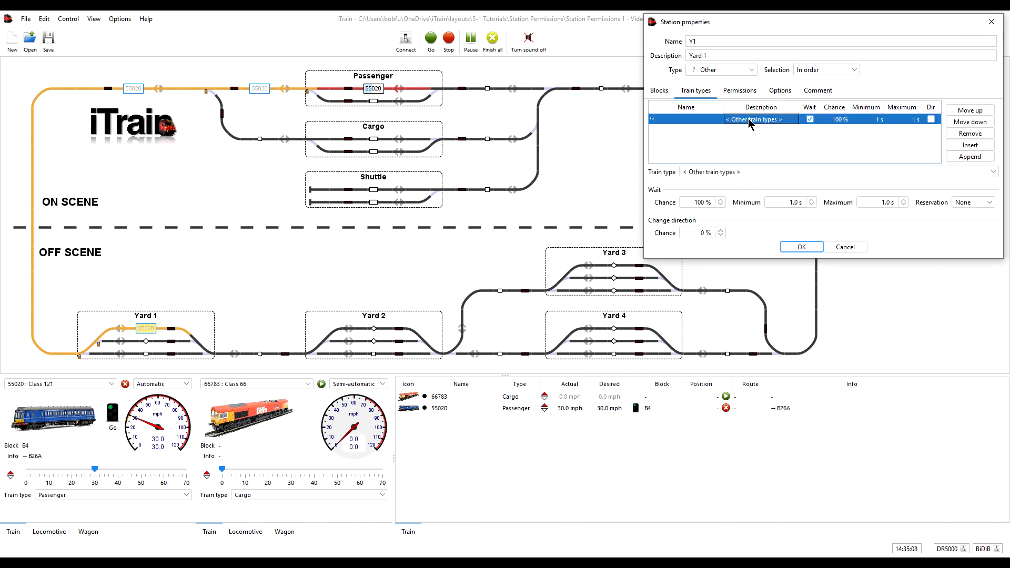
mouse_move(928, 200)
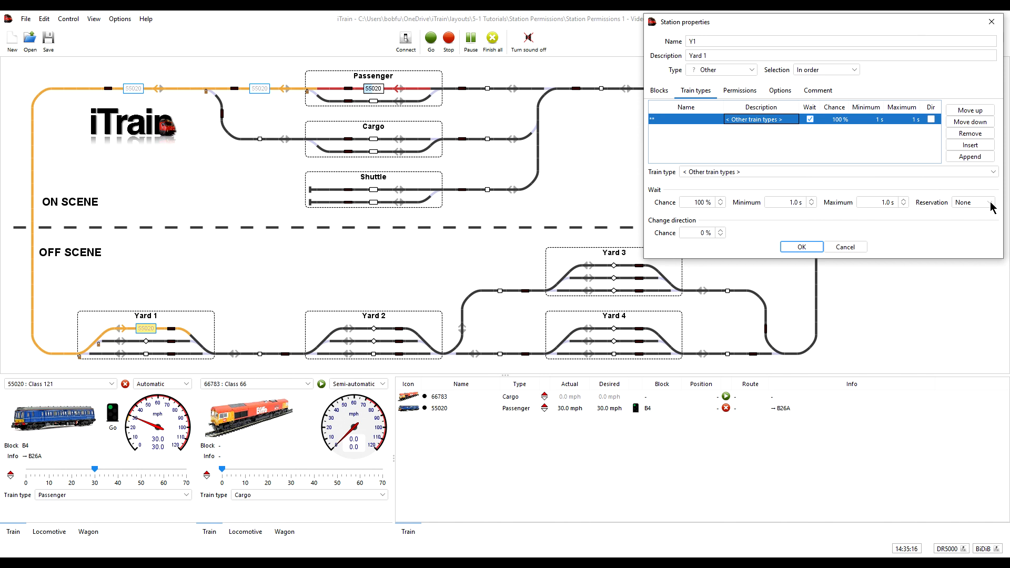
click(972, 202)
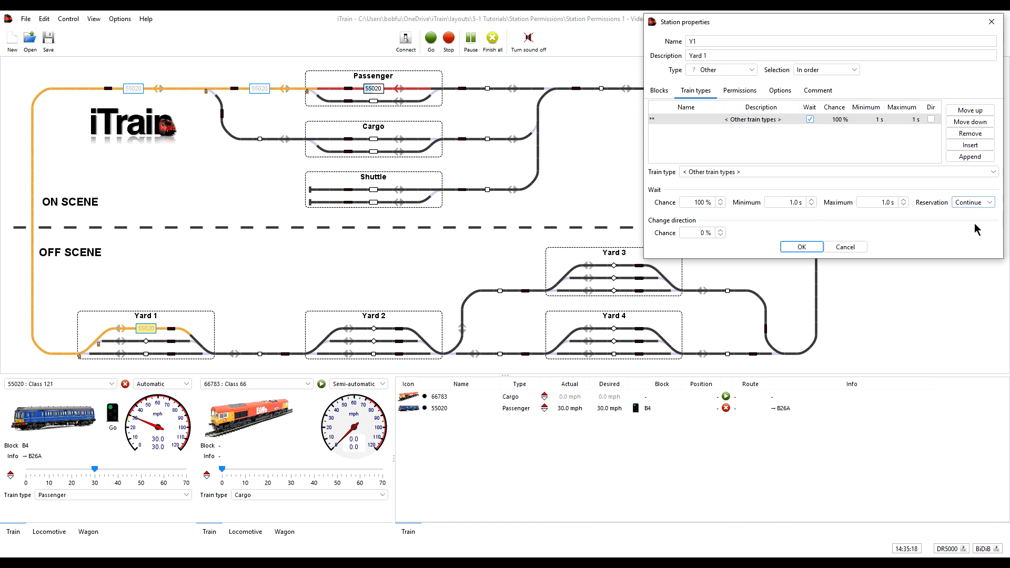
click(800, 247)
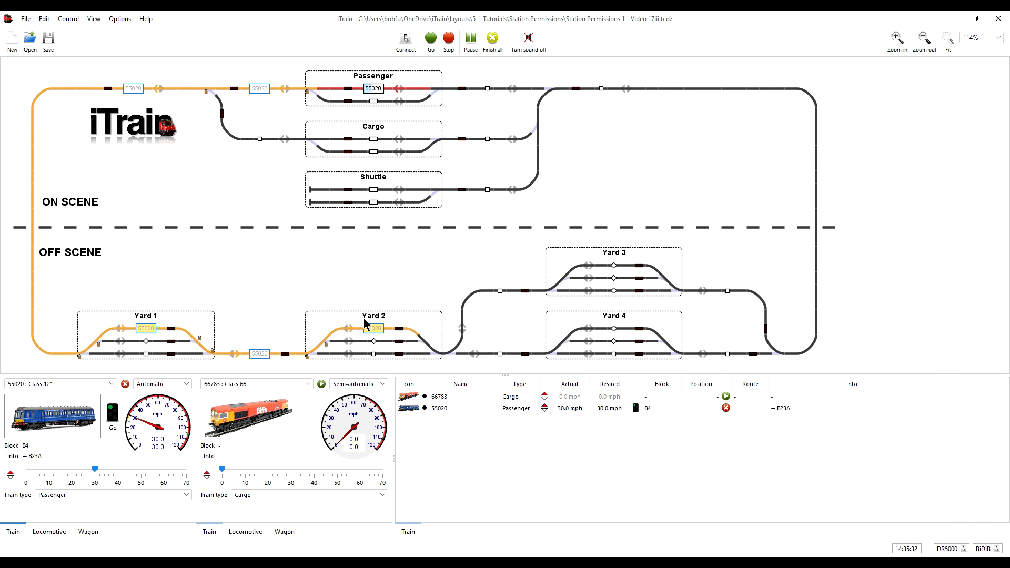
mouse_move(457, 321)
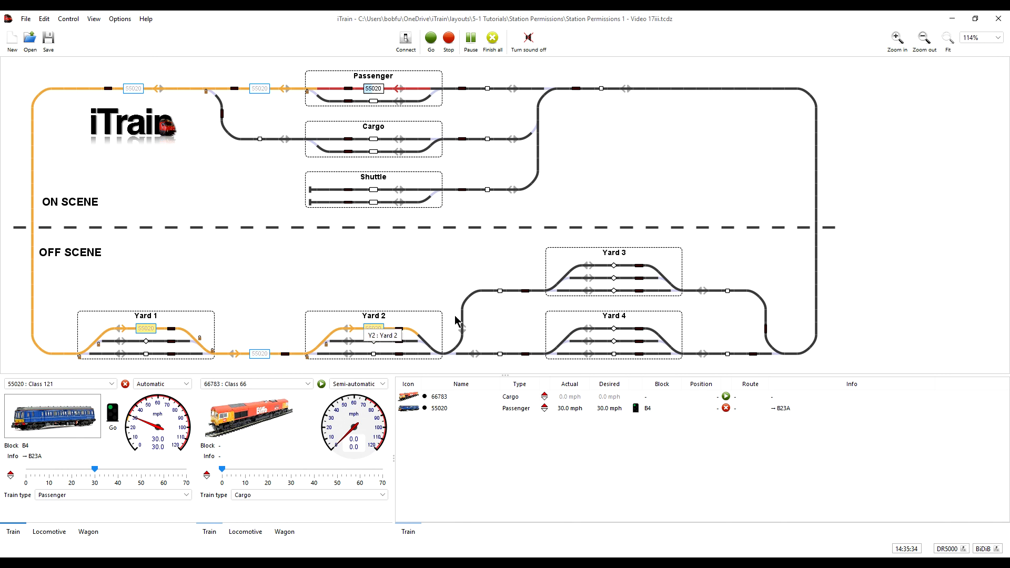
Step: Set Y2 station's reservation to Continue for the Other train types entry and confirm
right_click(372, 328)
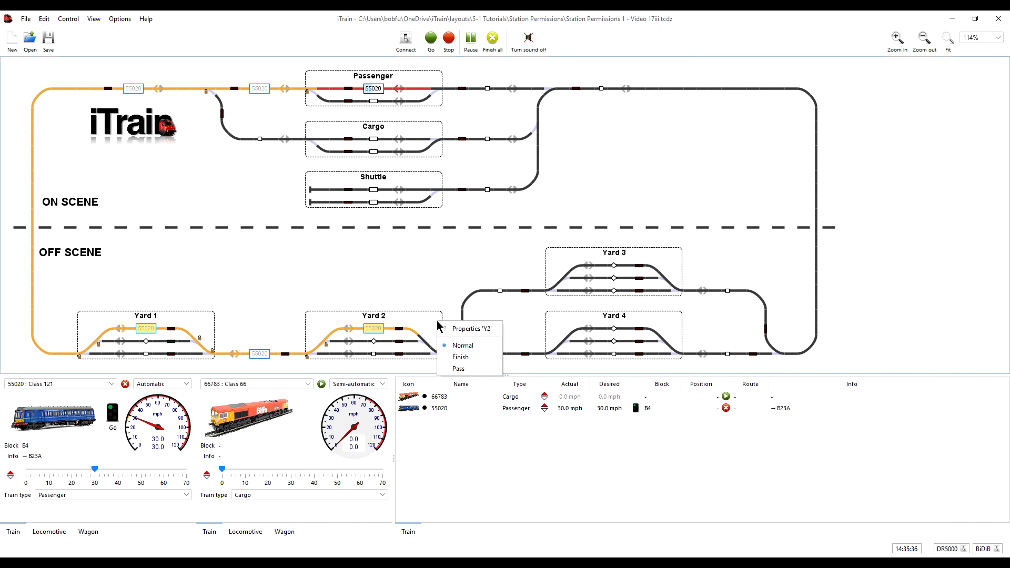
click(471, 329)
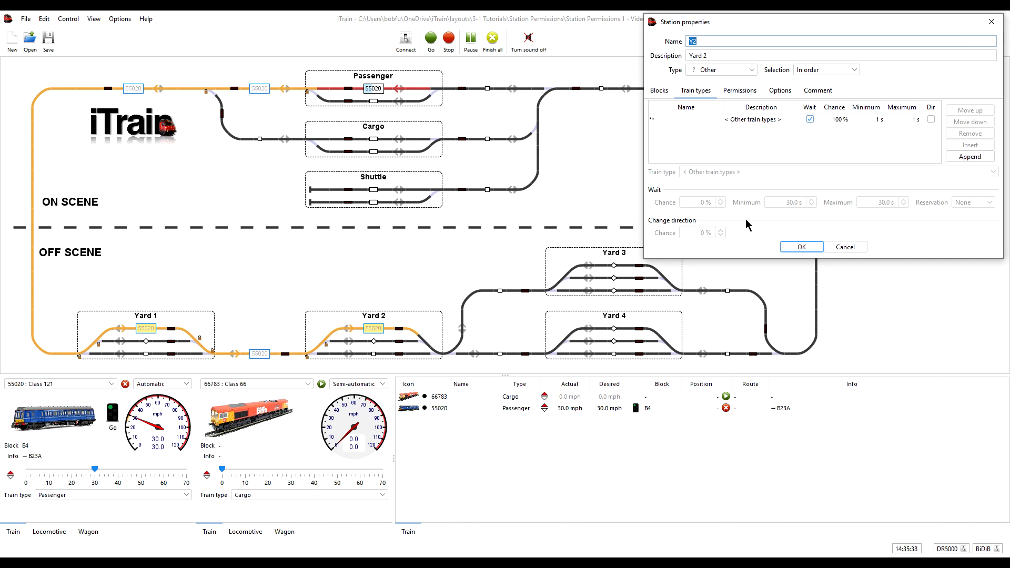
click(708, 119)
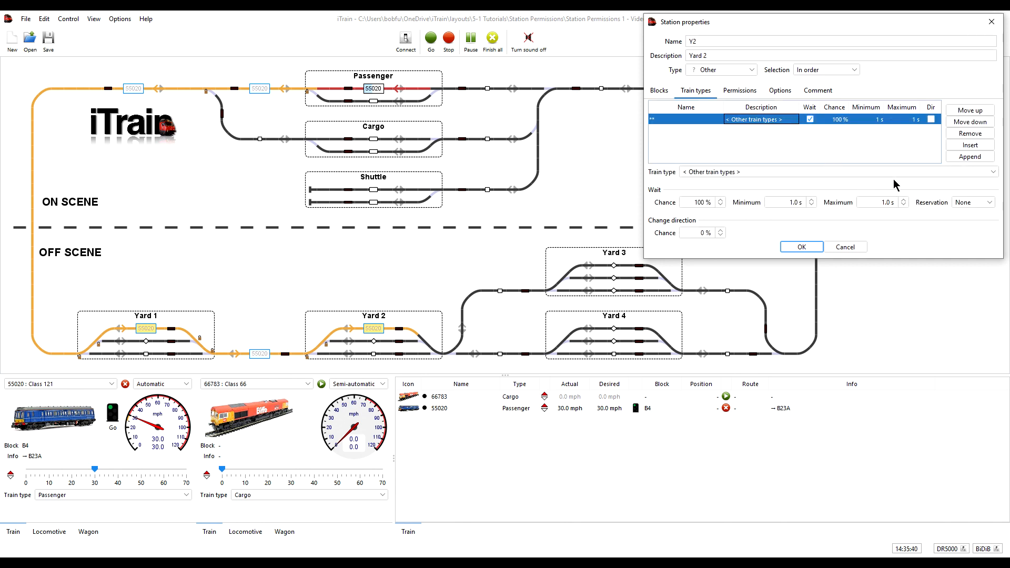
click(972, 202)
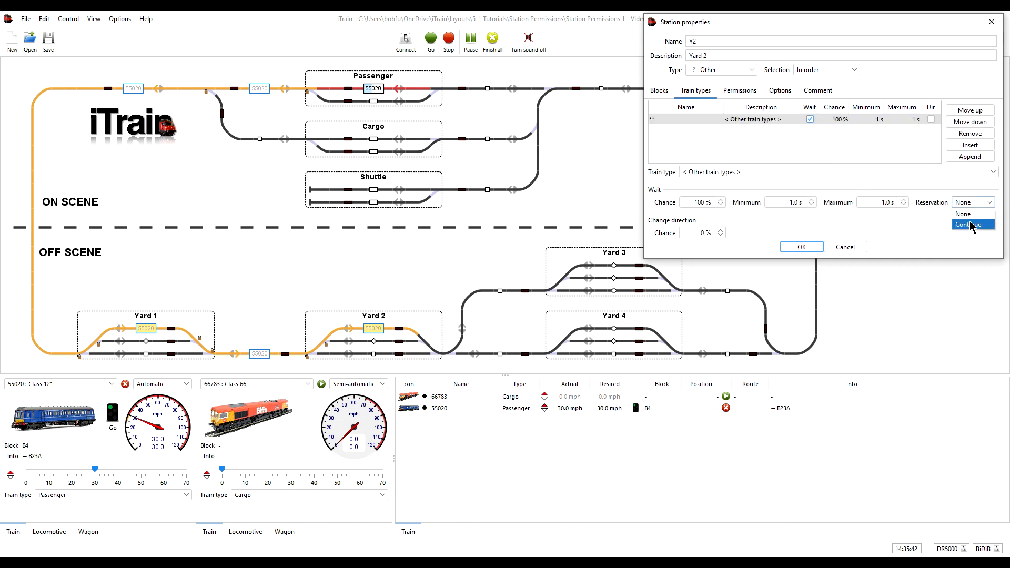
click(964, 224)
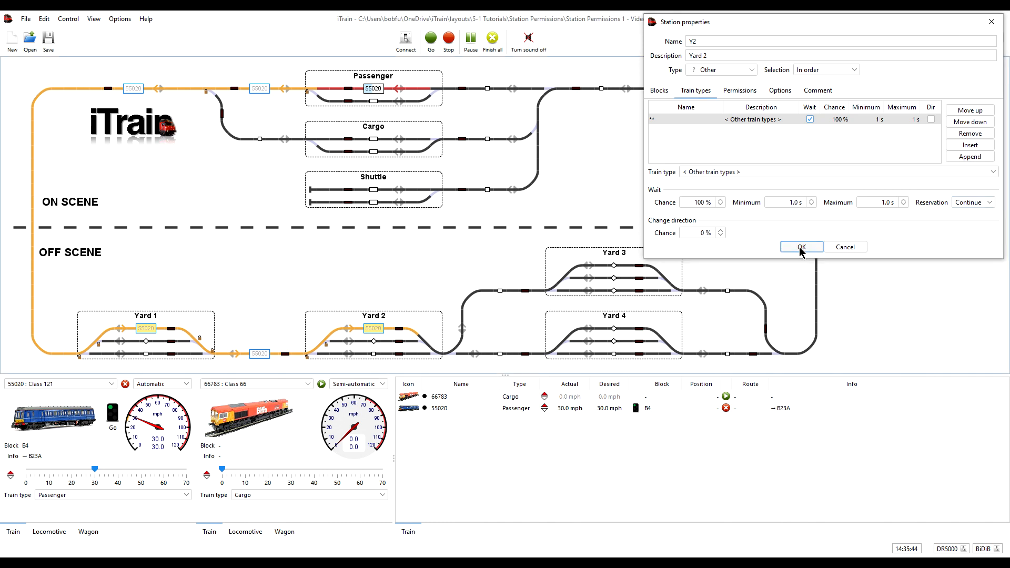
click(801, 246)
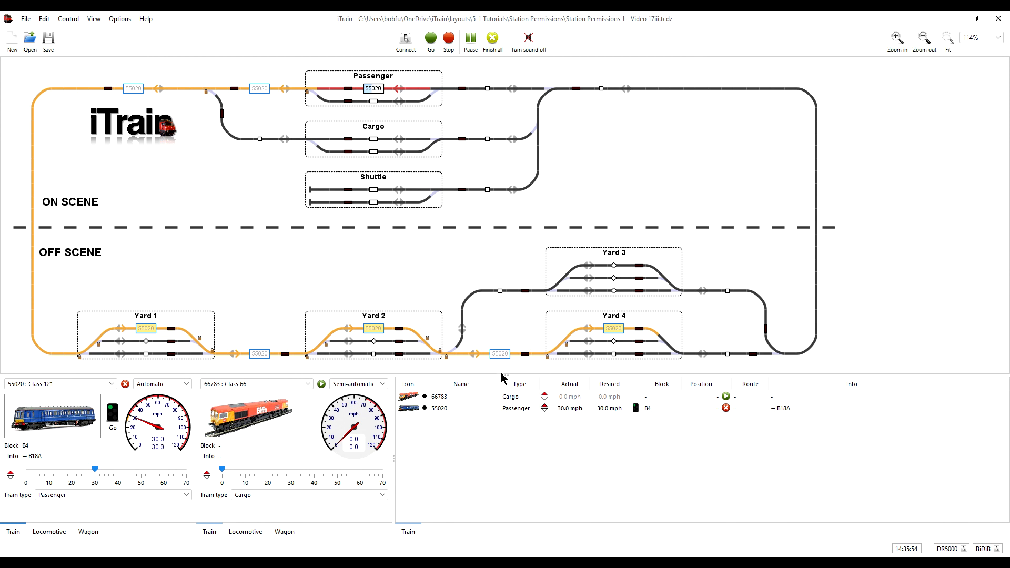
mouse_move(470, 293)
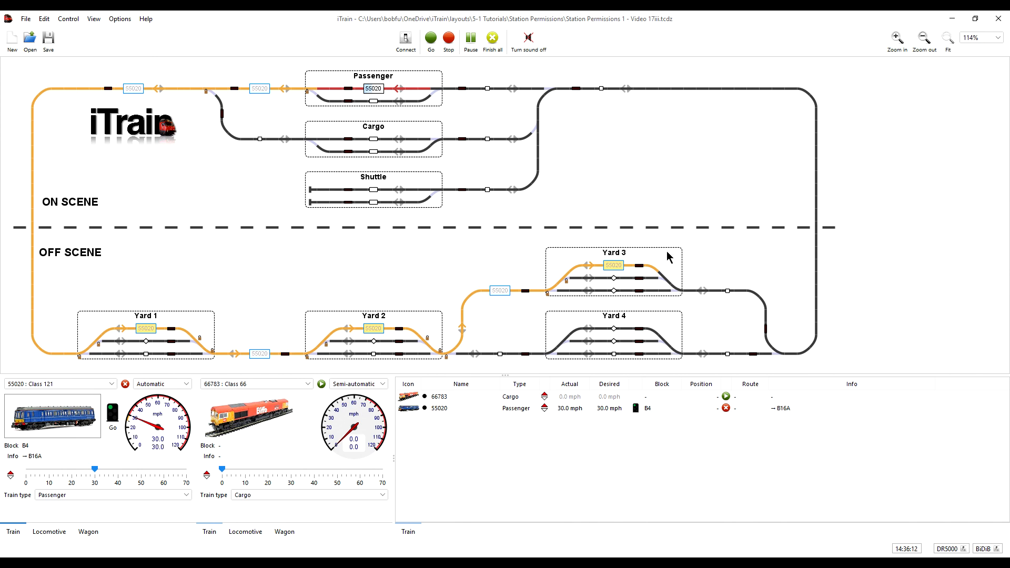
mouse_move(681, 258)
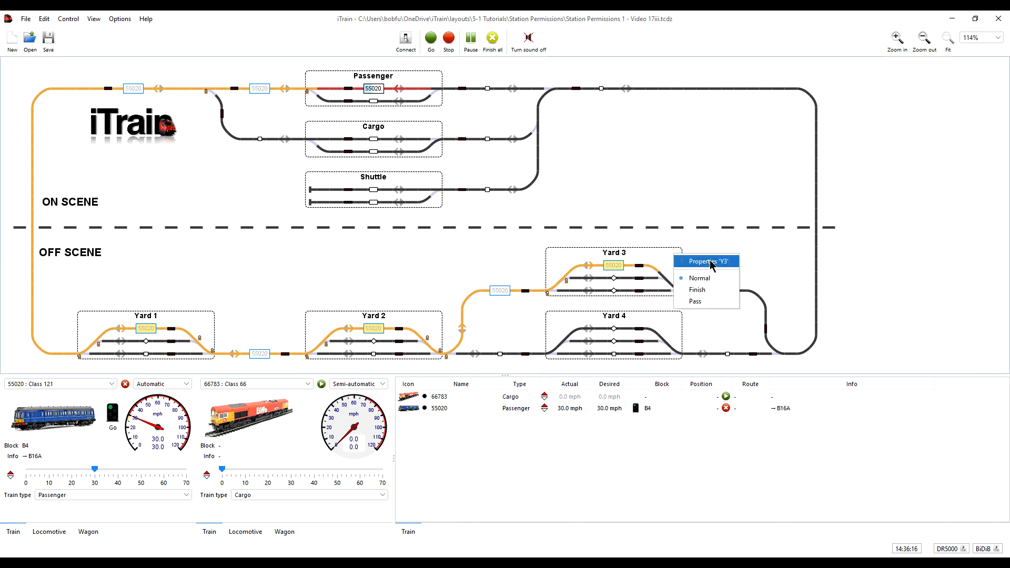
Step: Set Y3 and then Y4 station reservations to Continue, confirming each
click(705, 261)
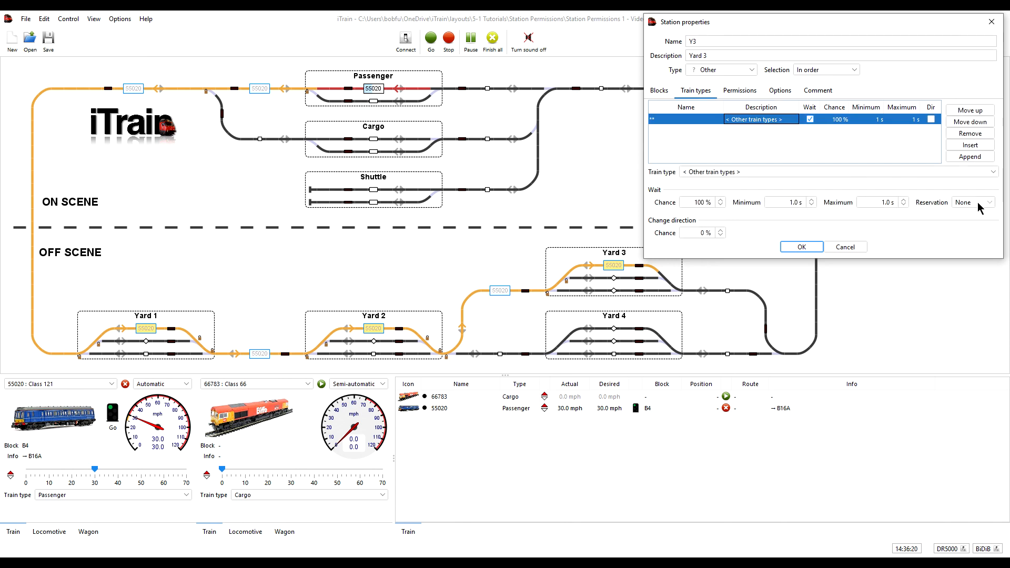
click(974, 202)
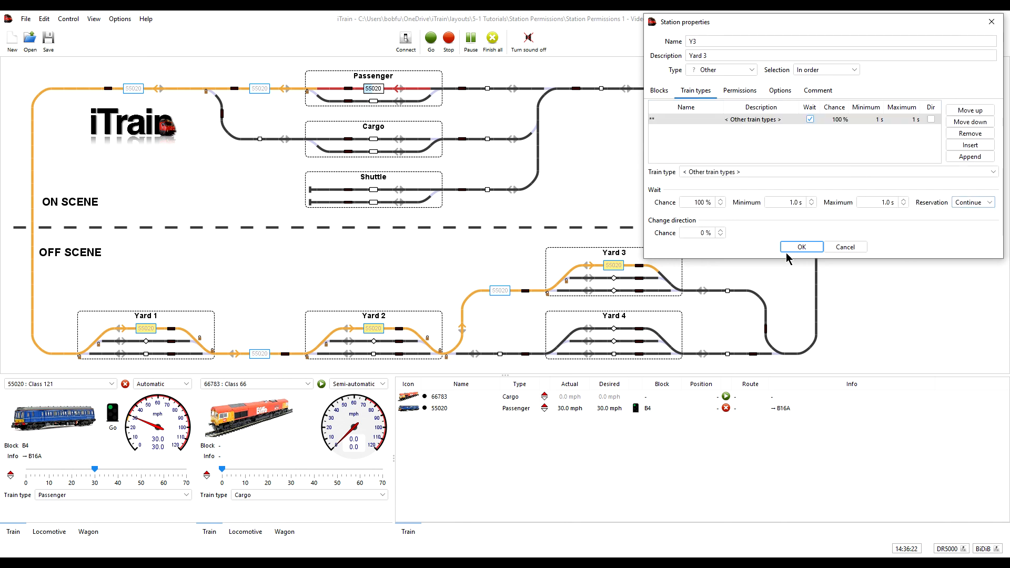
click(800, 246)
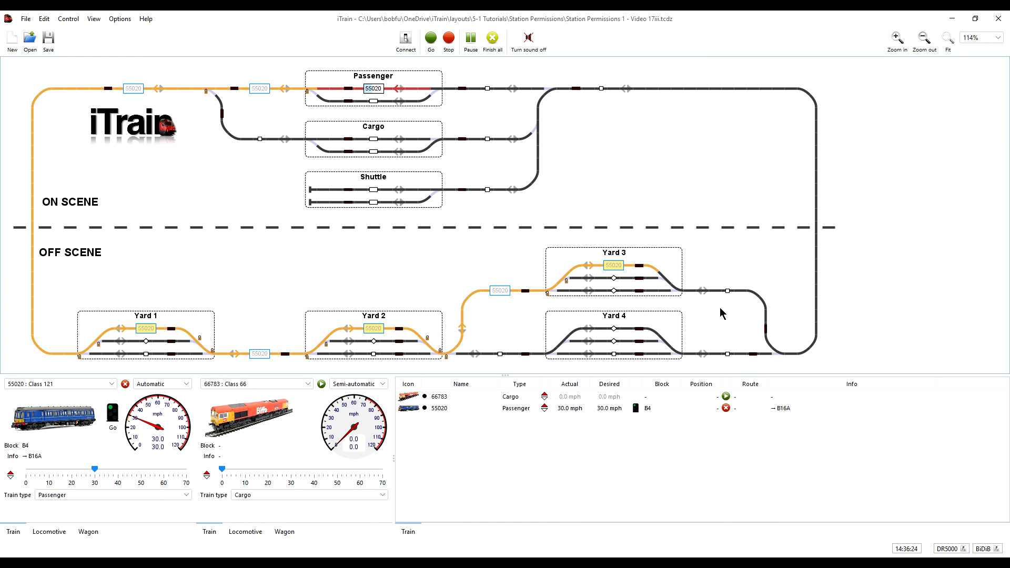
mouse_move(699, 330)
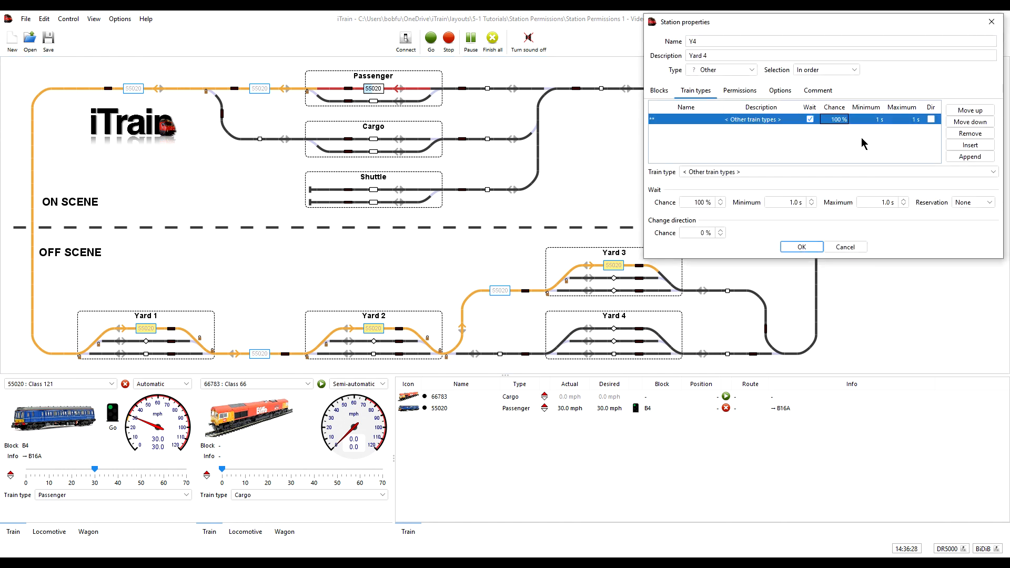
click(972, 202)
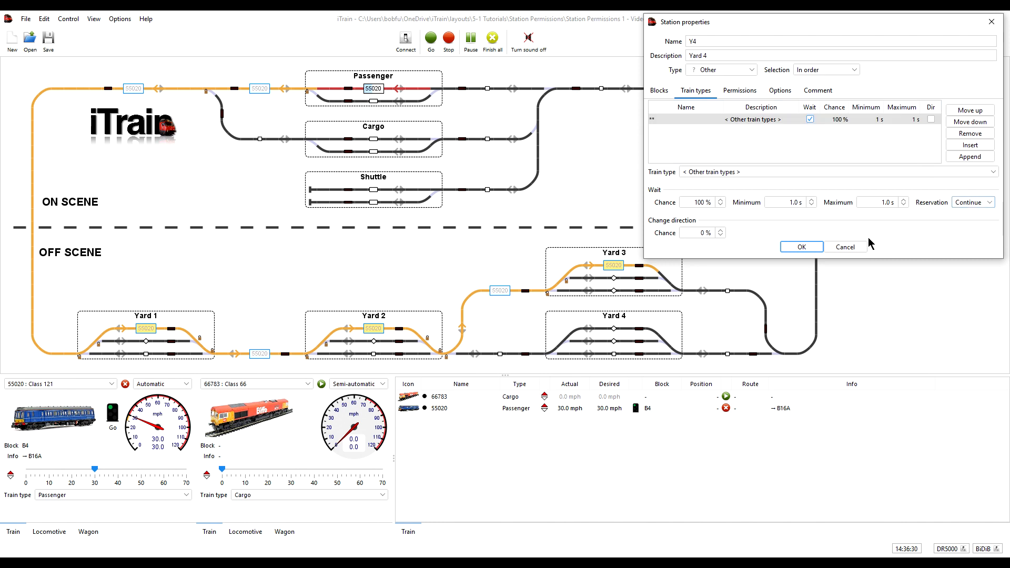
click(801, 246)
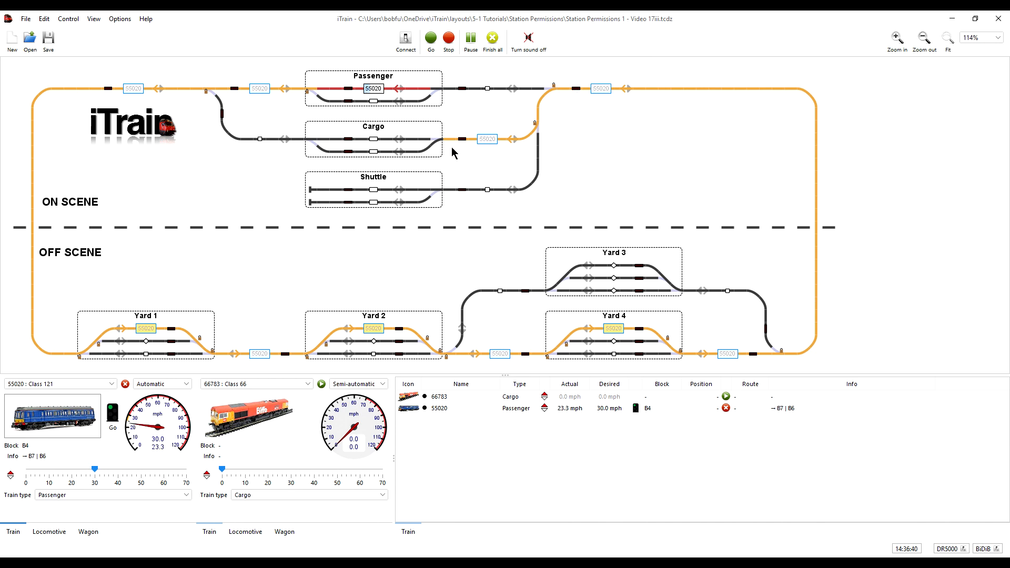
mouse_move(487, 139)
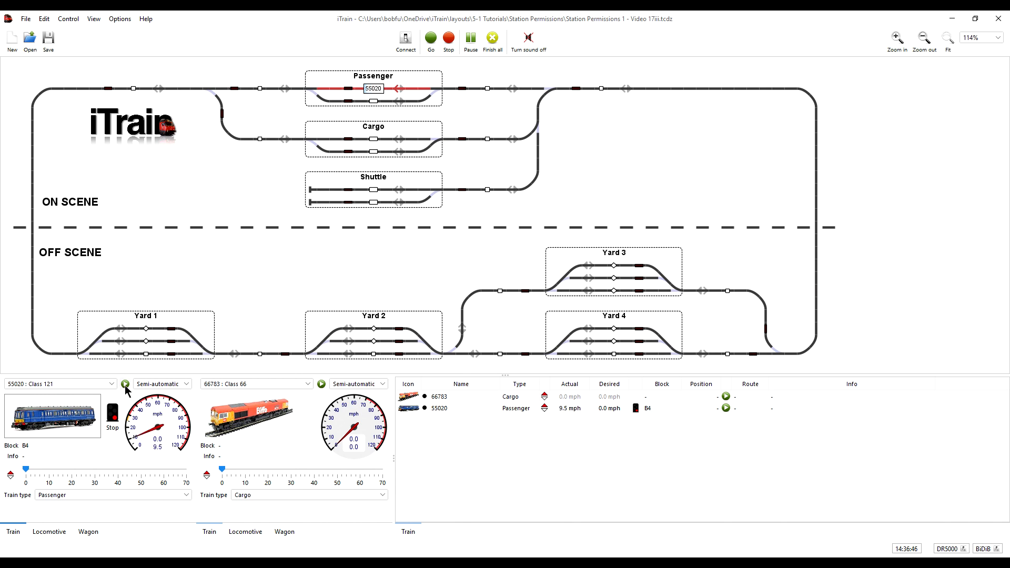
Step: Run train 55020 automatically to reserve the full lap, then stop it back into semi-automatic mode
click(126, 383)
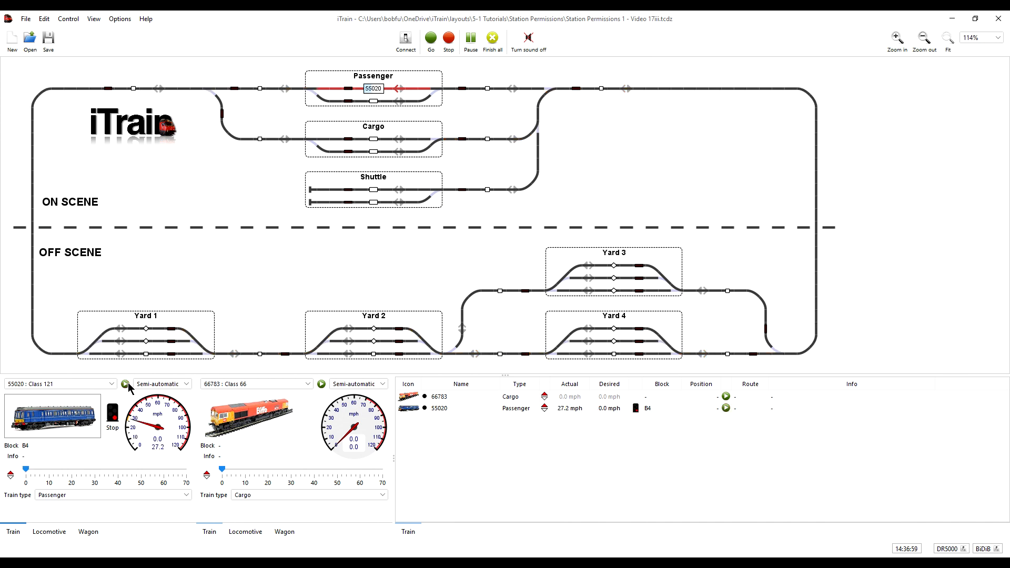
click(125, 384)
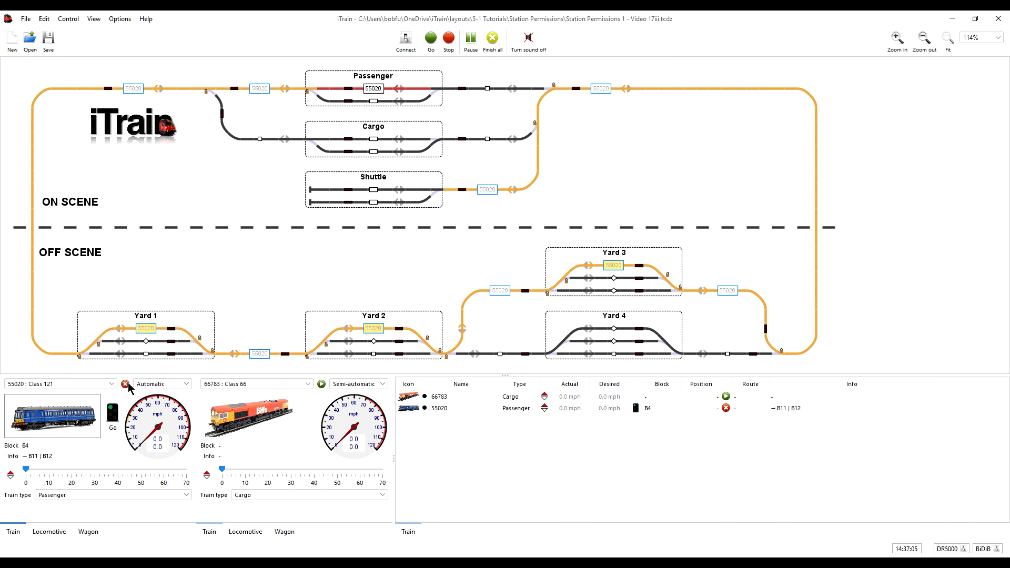
click(126, 384)
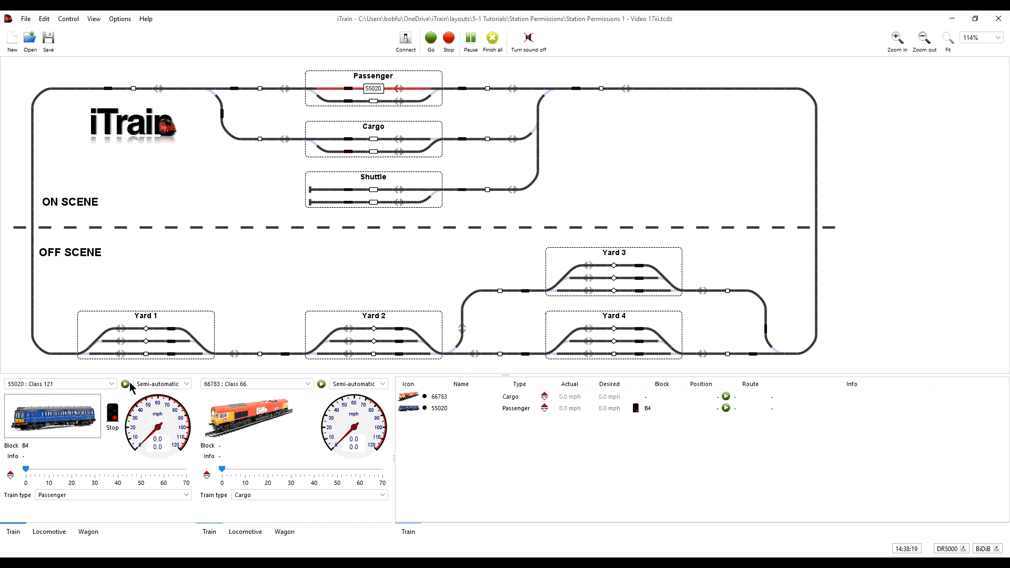
click(126, 384)
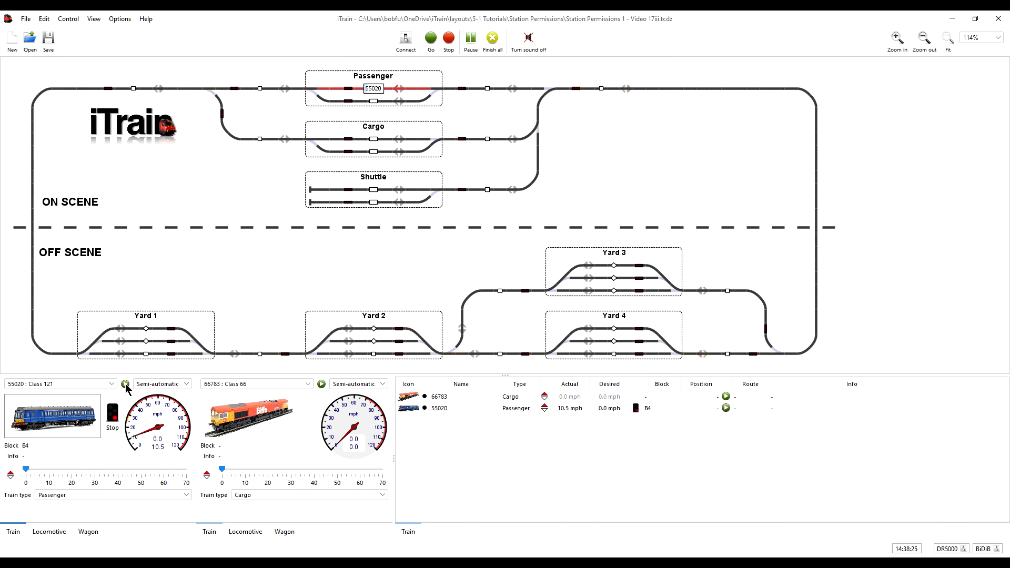
click(125, 383)
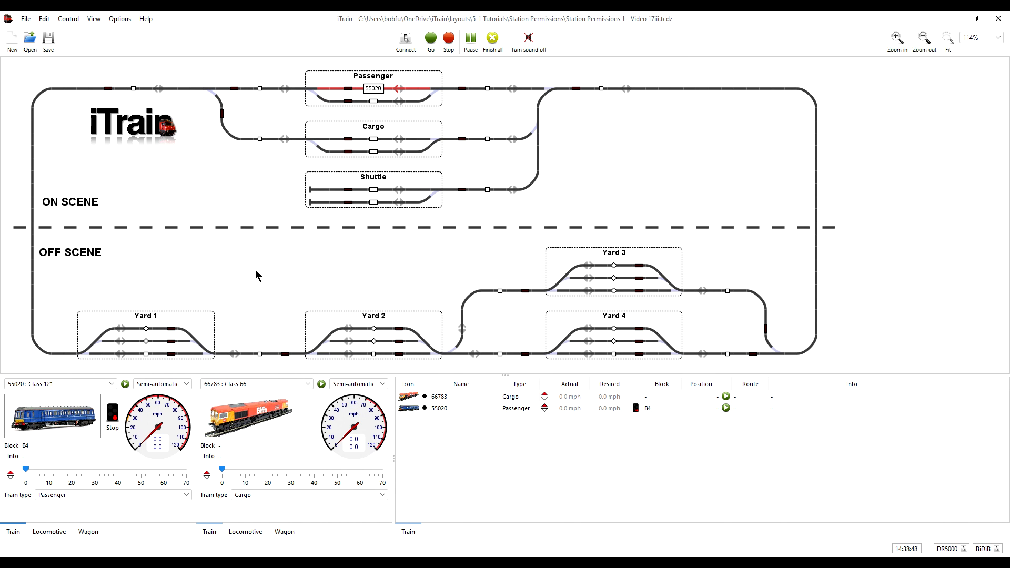
mouse_move(298, 271)
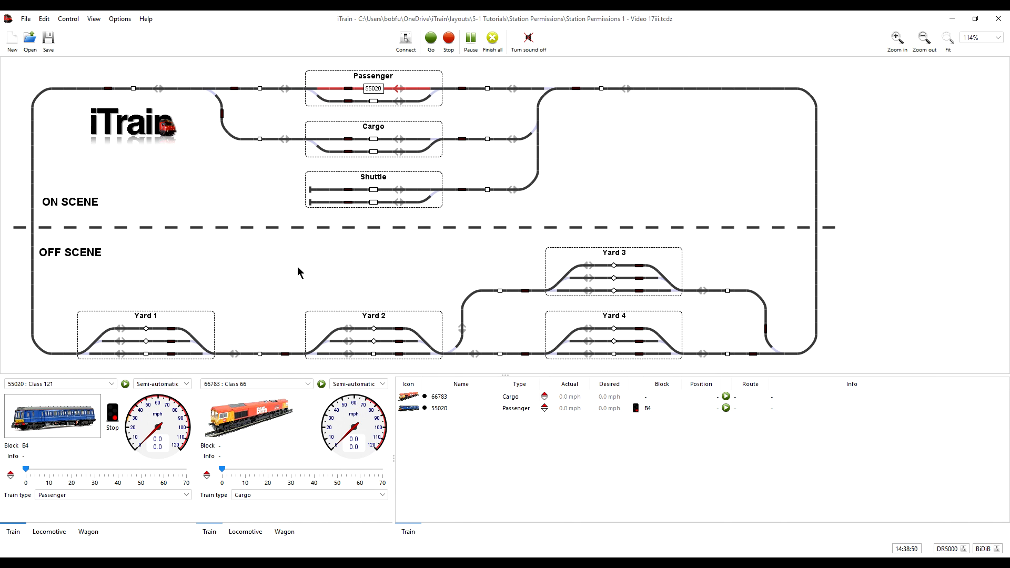